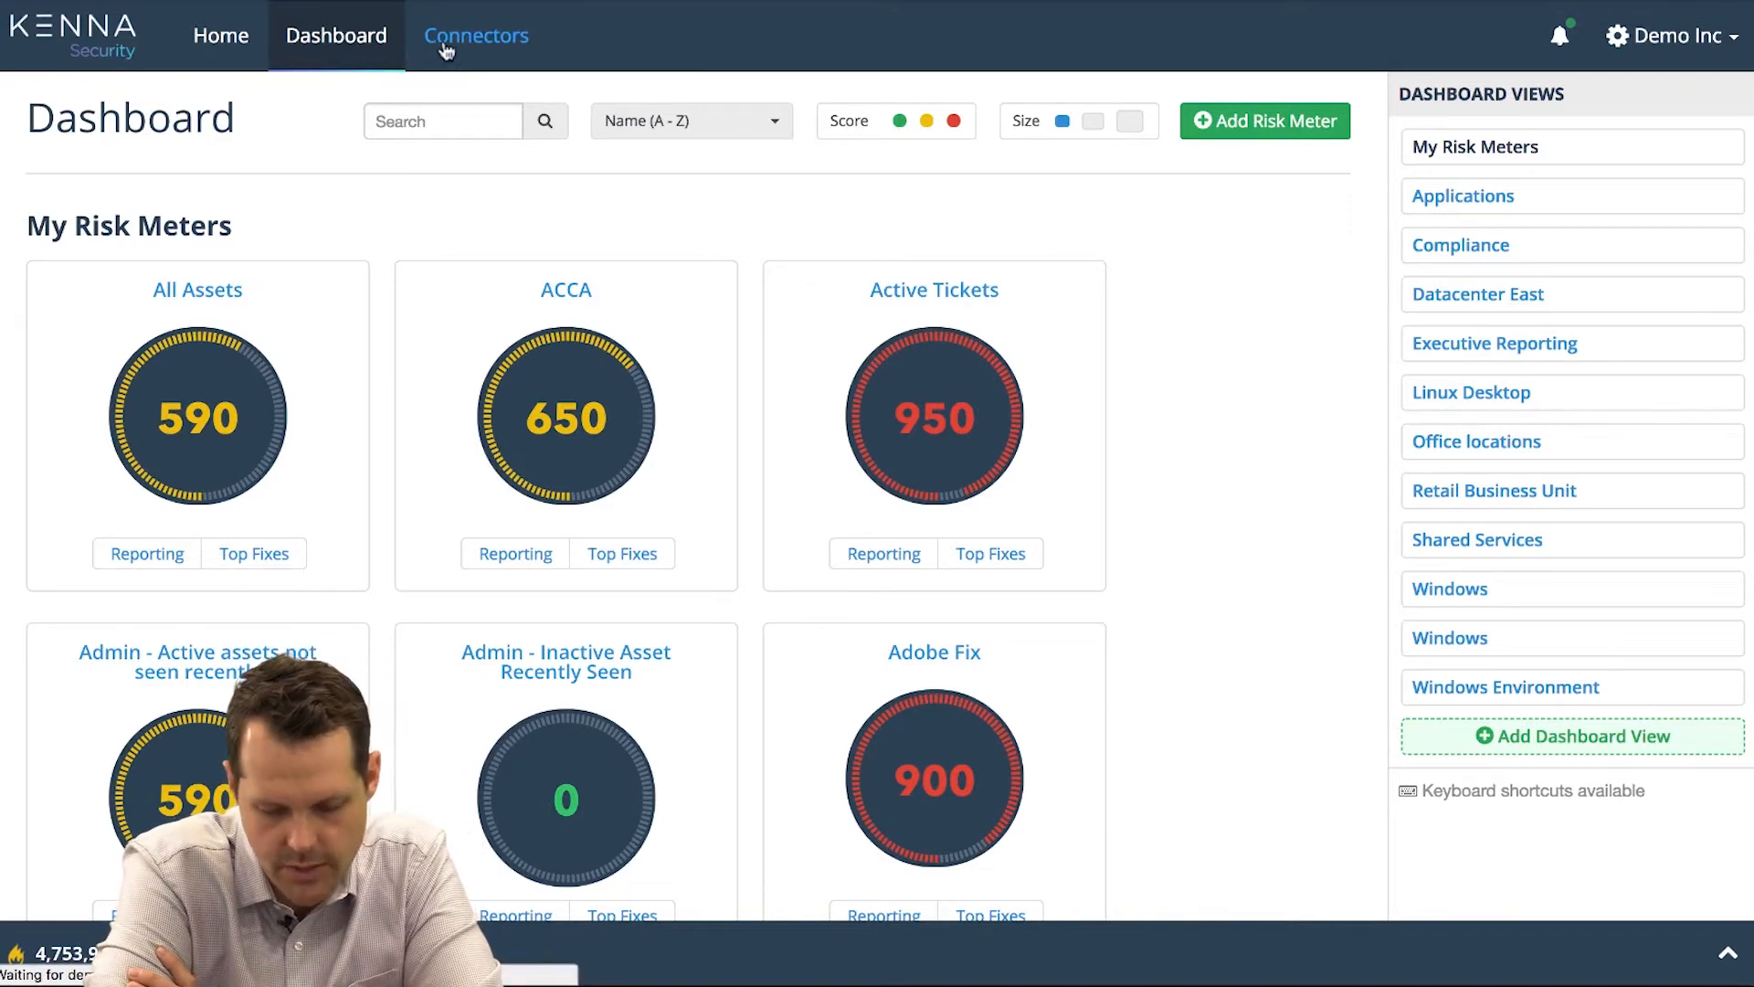
- Show the Connectors page listing all 35 scanner and ticketing integrations
click(475, 34)
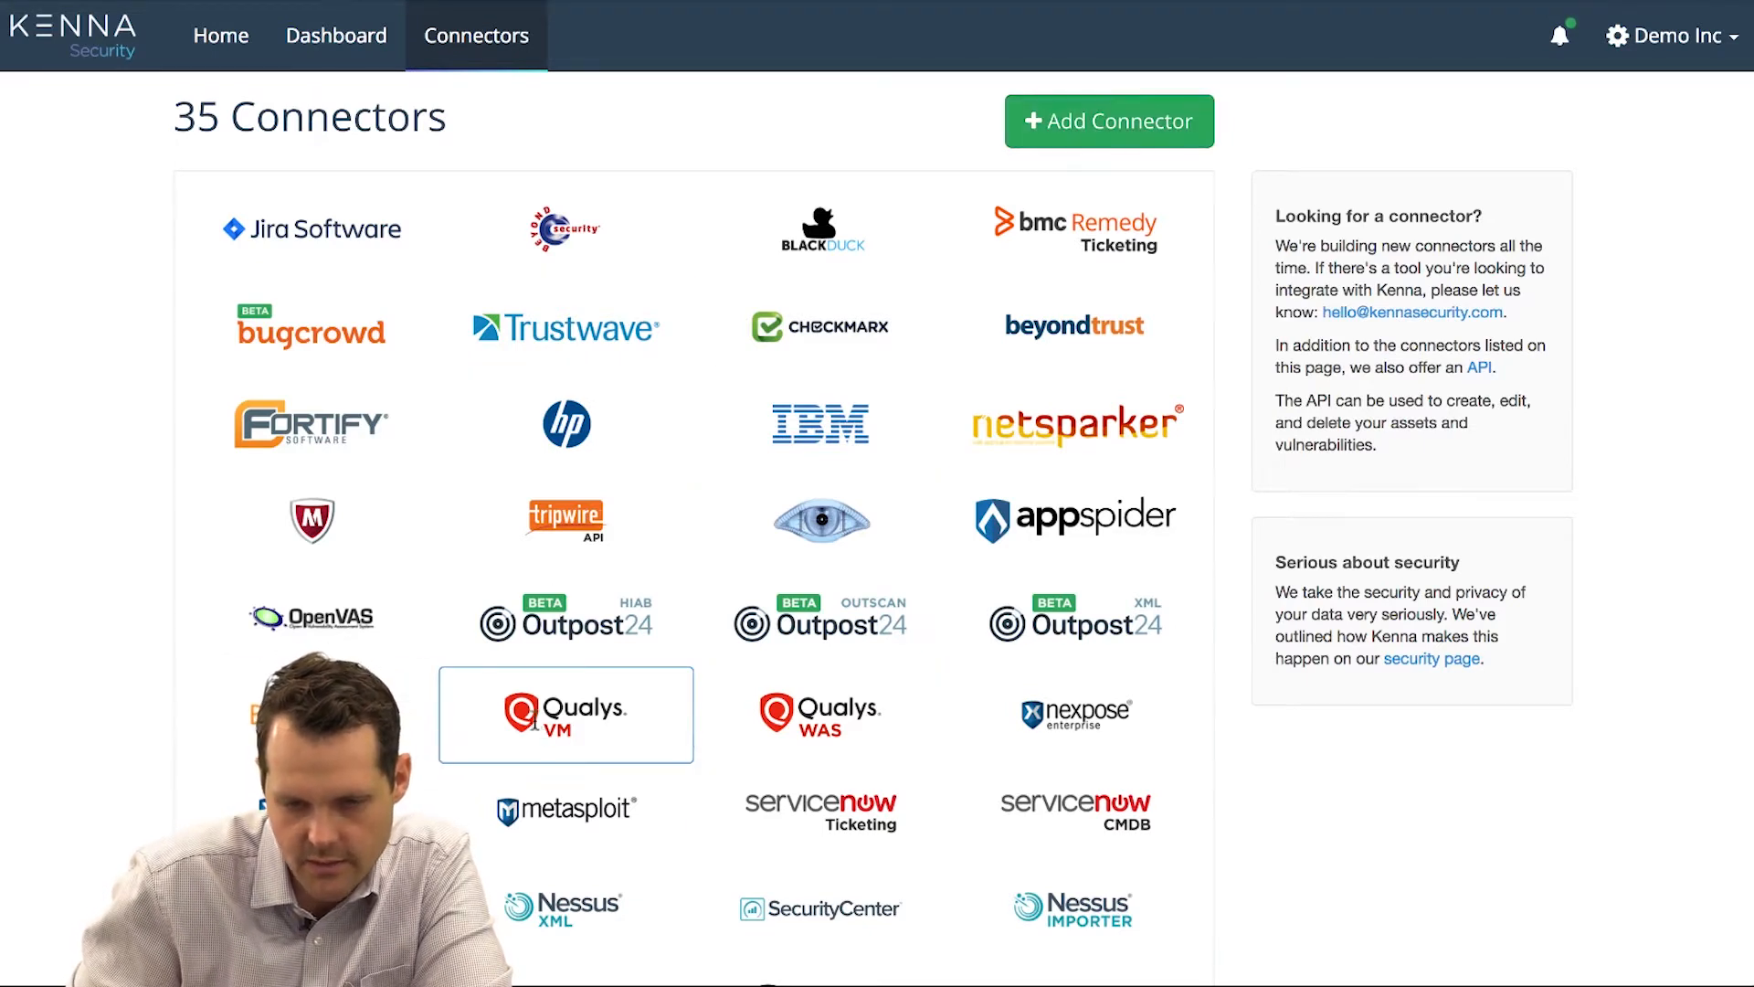
- Start a Qualys VM connector to reach its name, region, credentials and schedule form
click(564, 714)
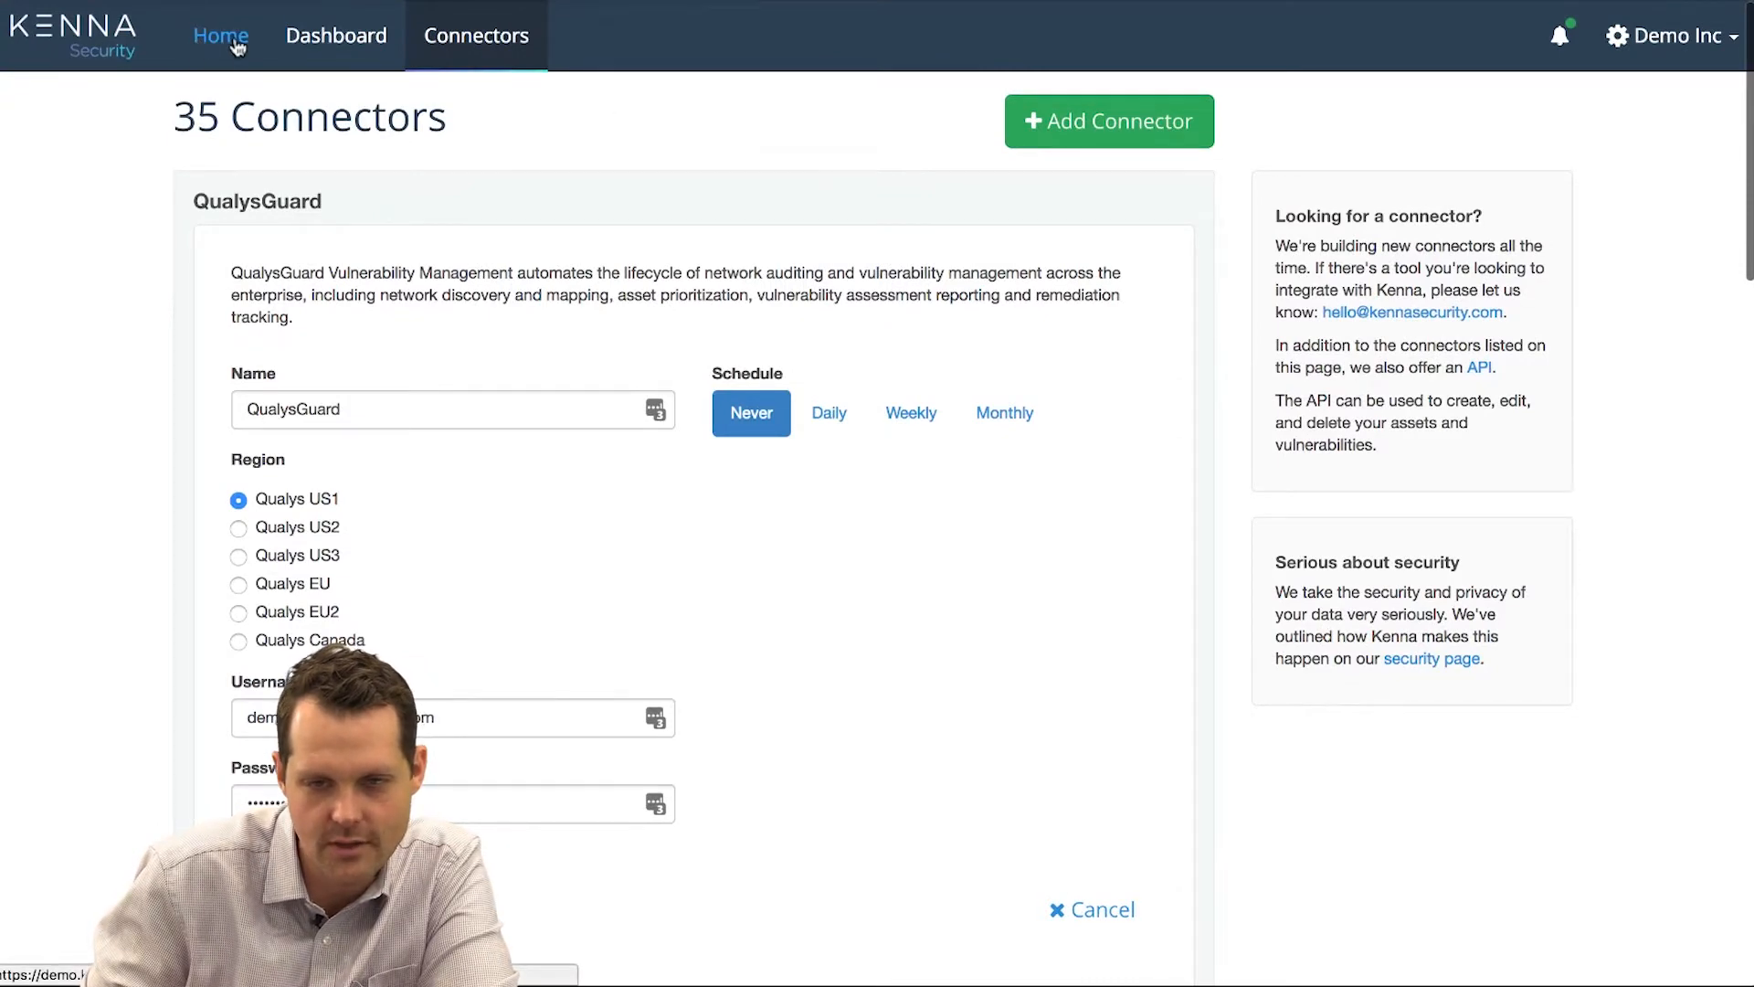
- Return Home and scroll the Assets list toward the 1,000-score high_yield_investments asset
click(221, 35)
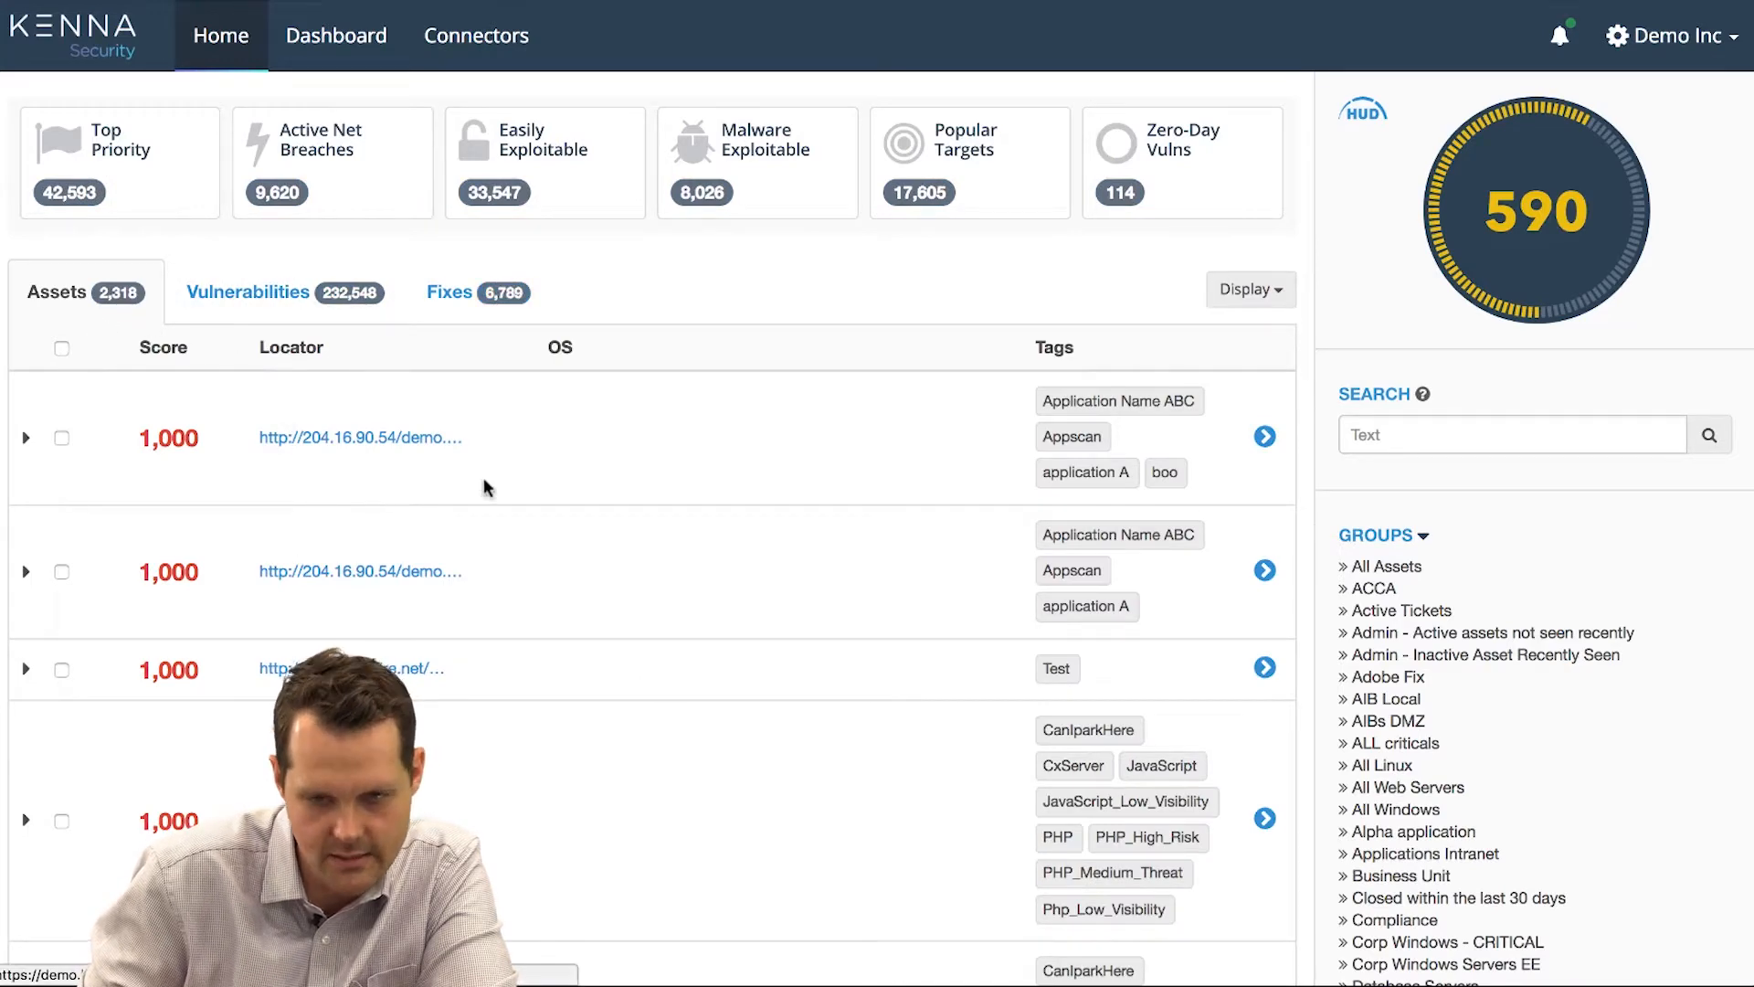
scroll(down, 3)
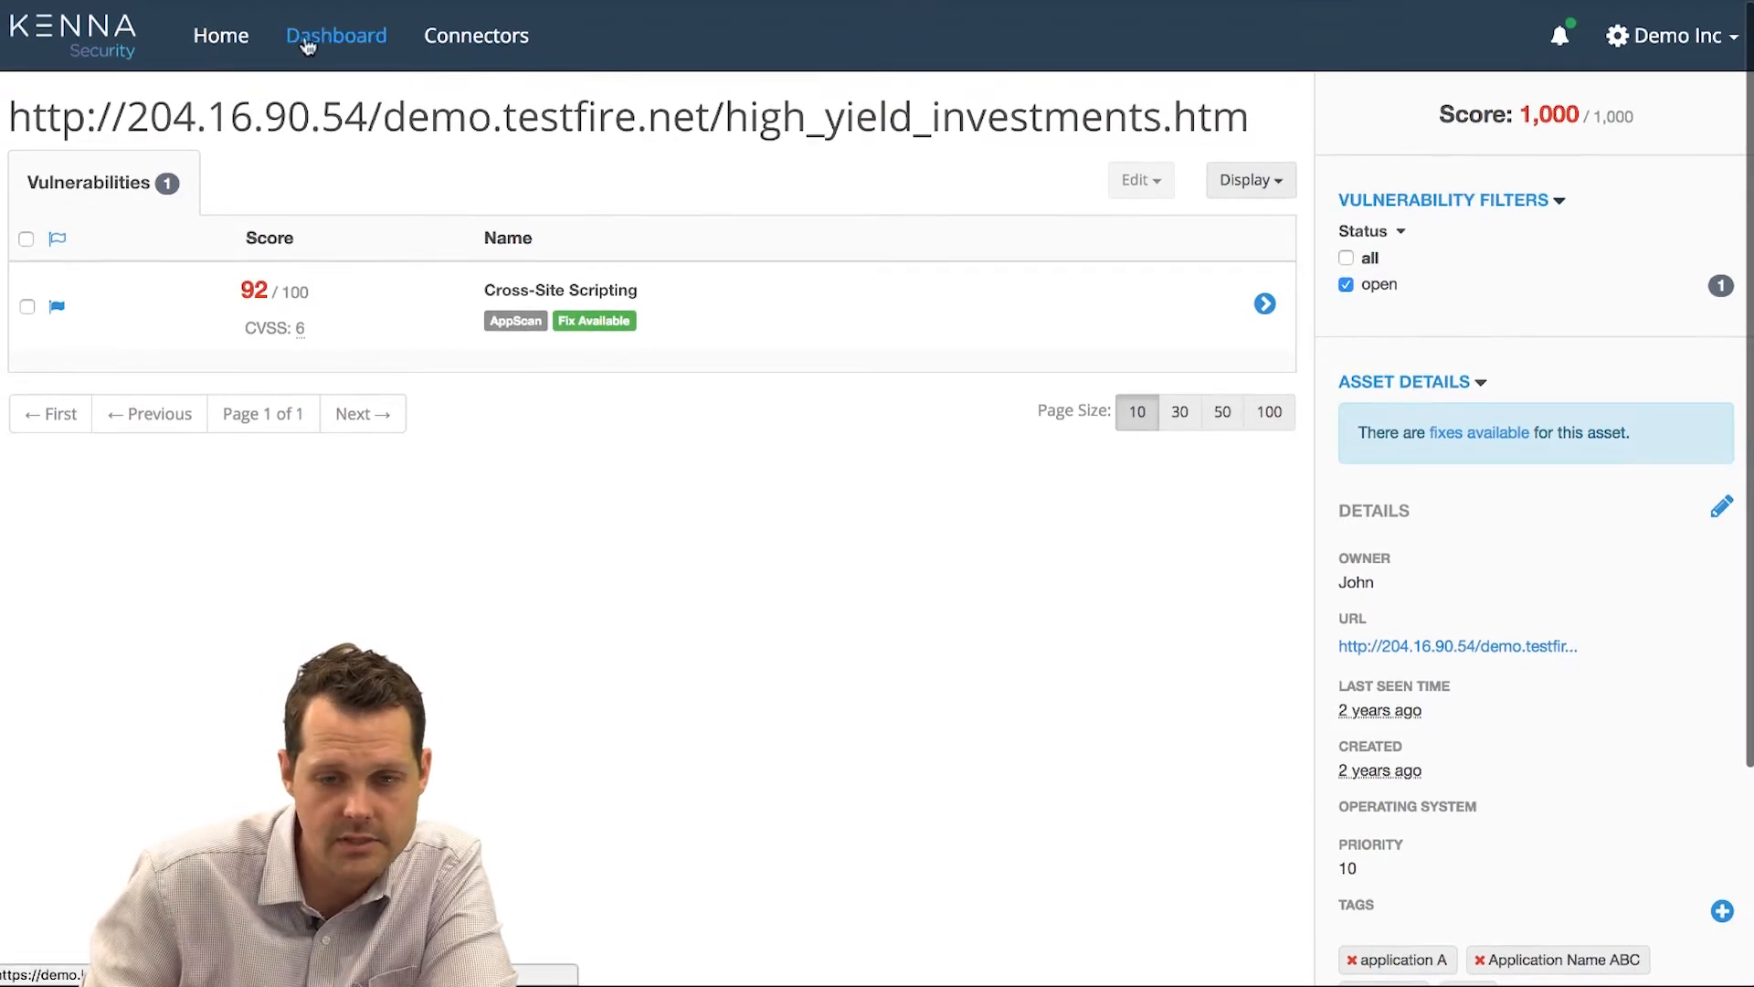
- From the Dashboard, open the Active Tickets risk meter scored 950 with 69 assets
click(336, 35)
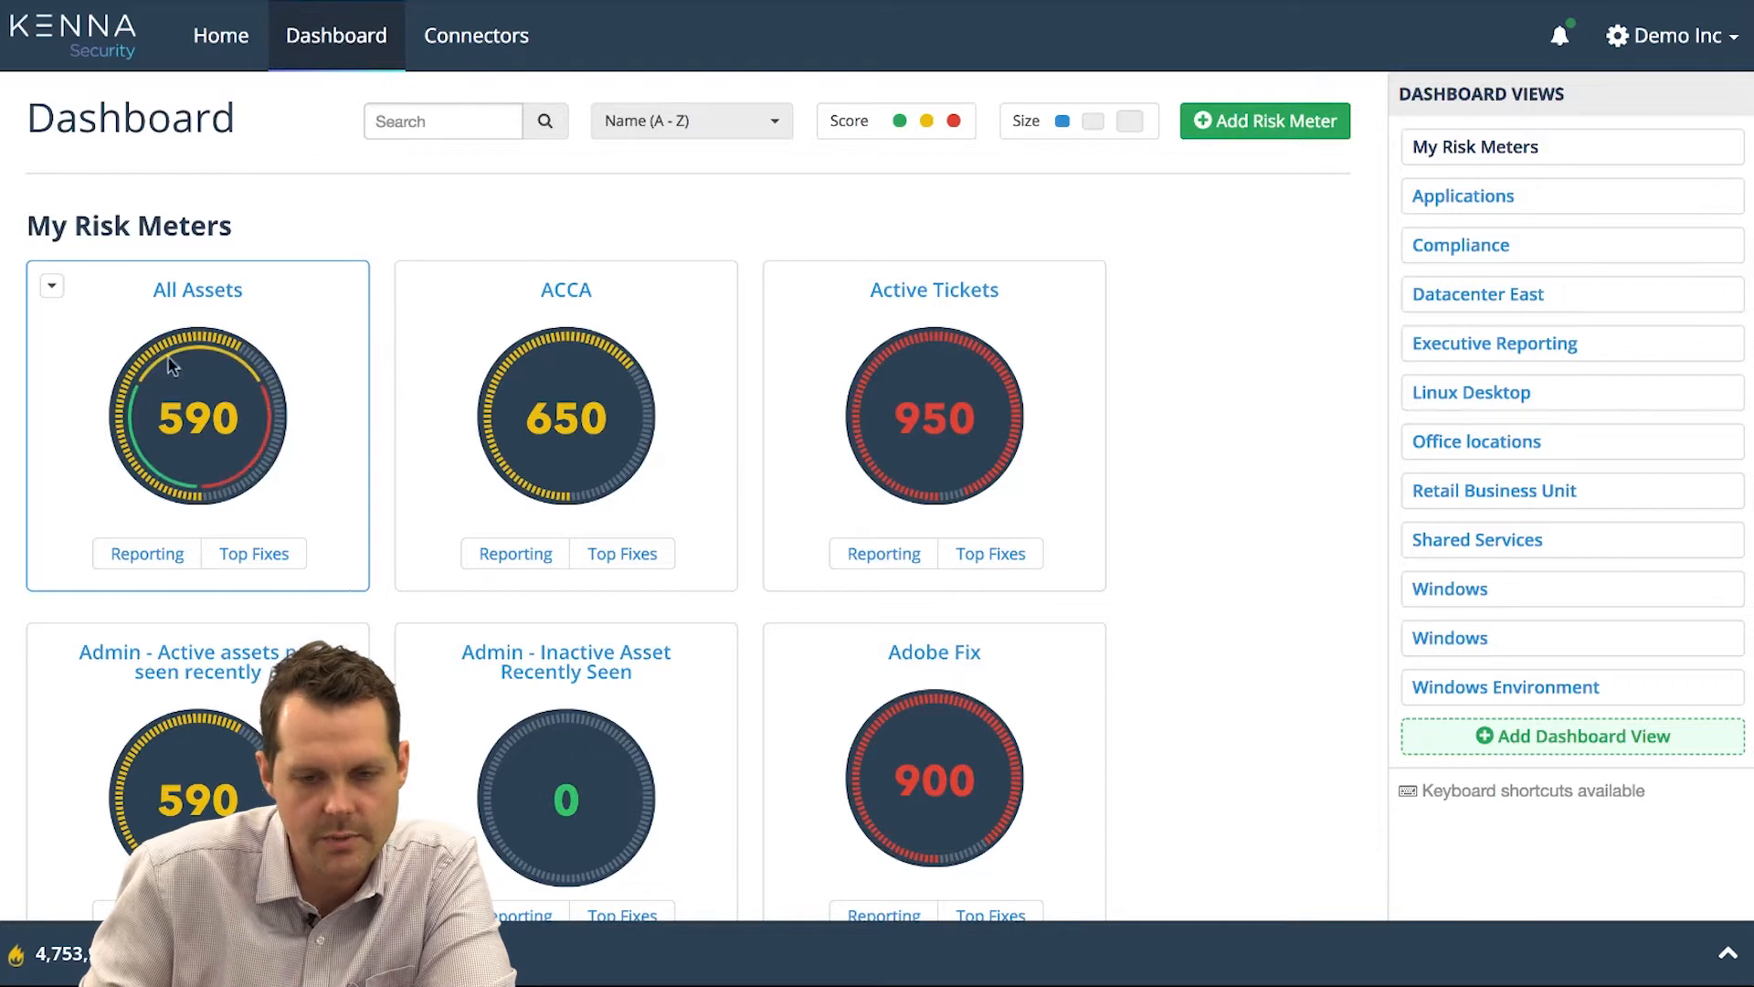
mouse_move(369, 453)
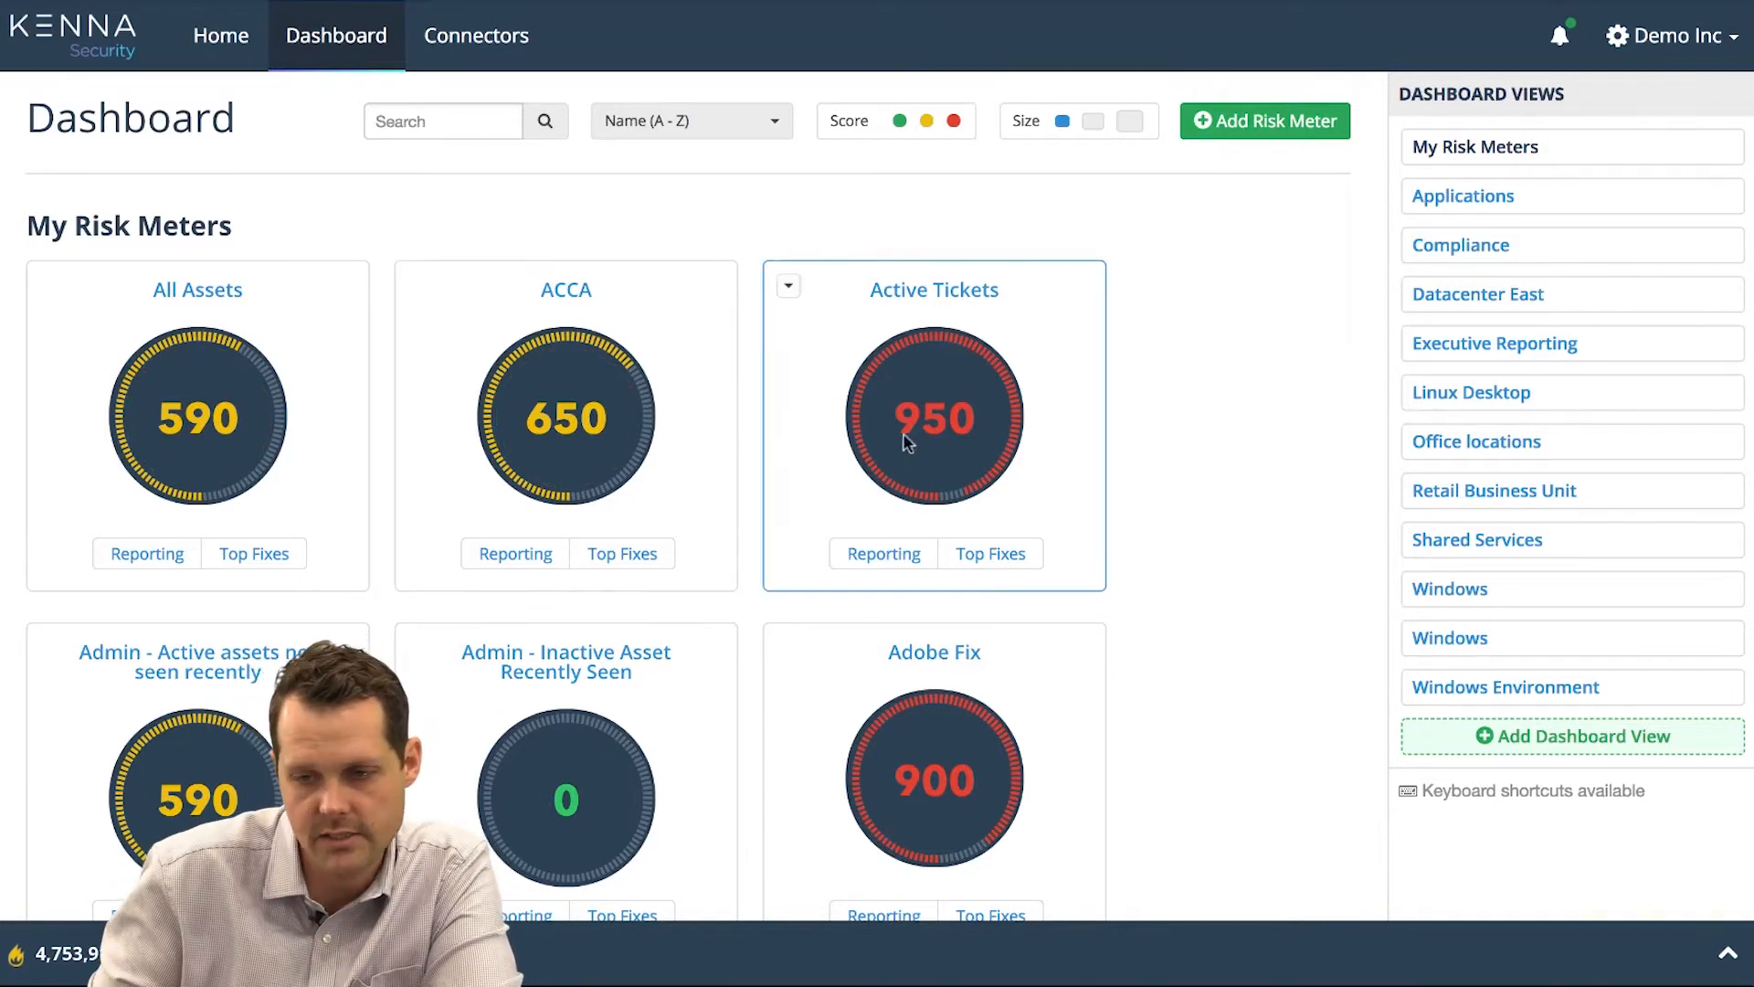
mouse_move(1003, 355)
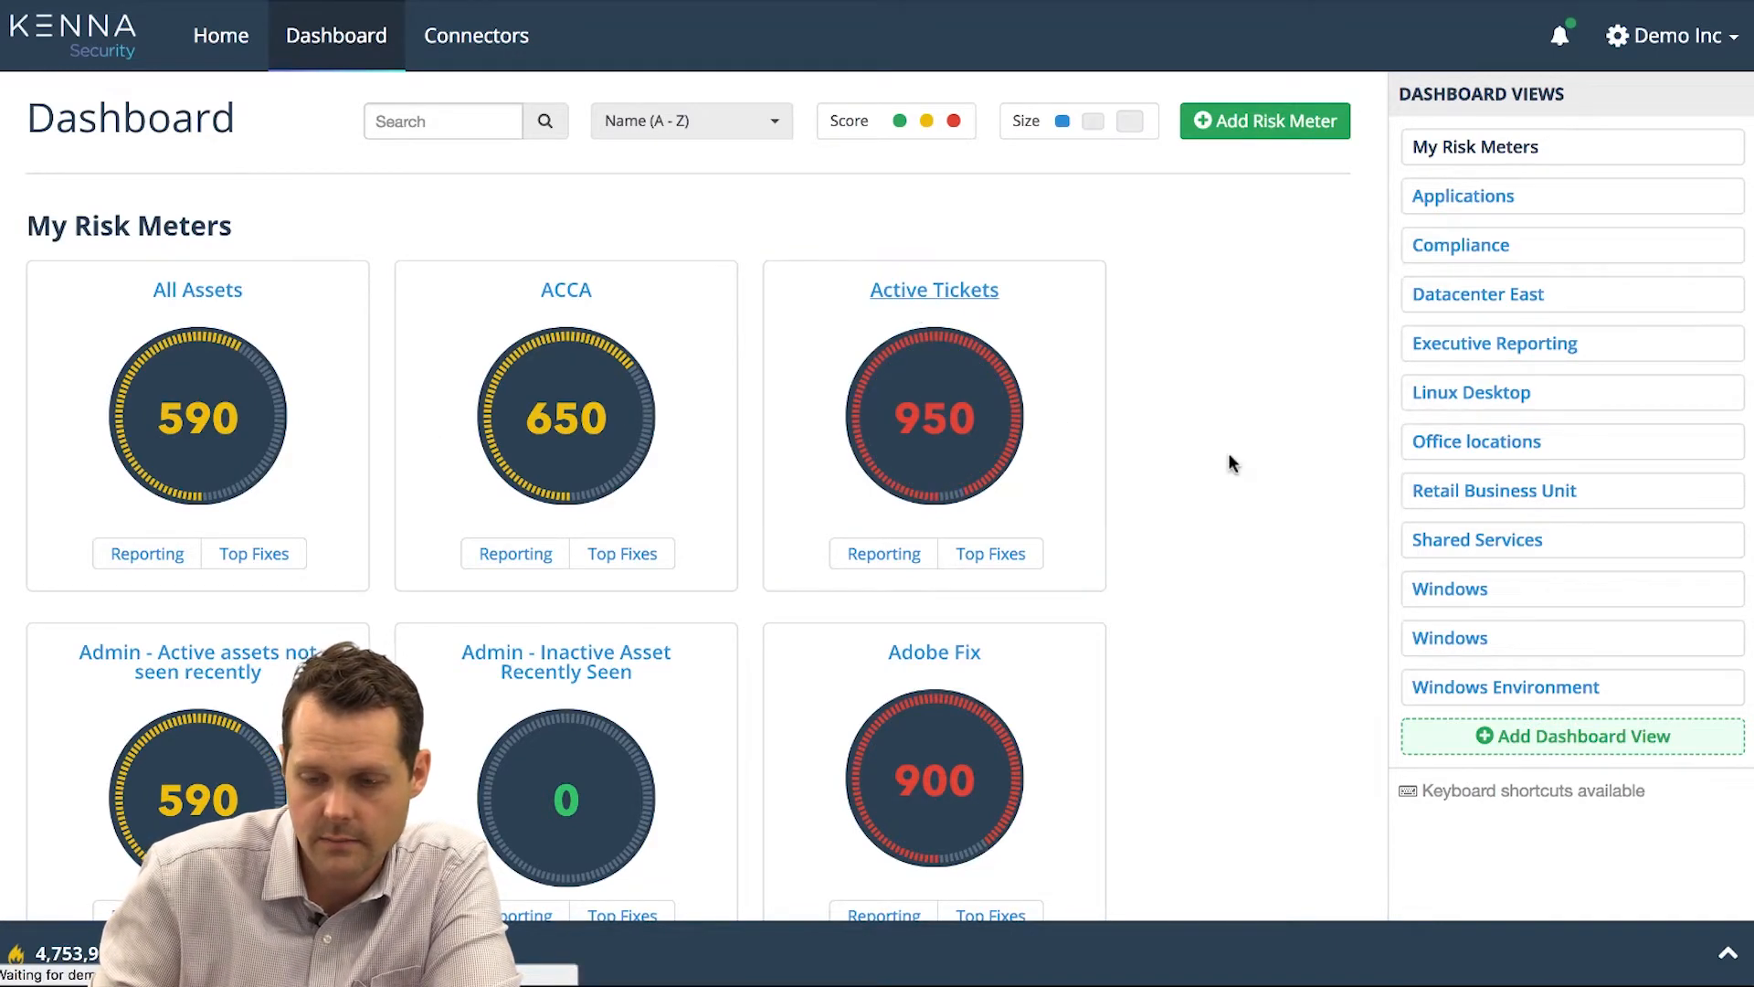
click(933, 290)
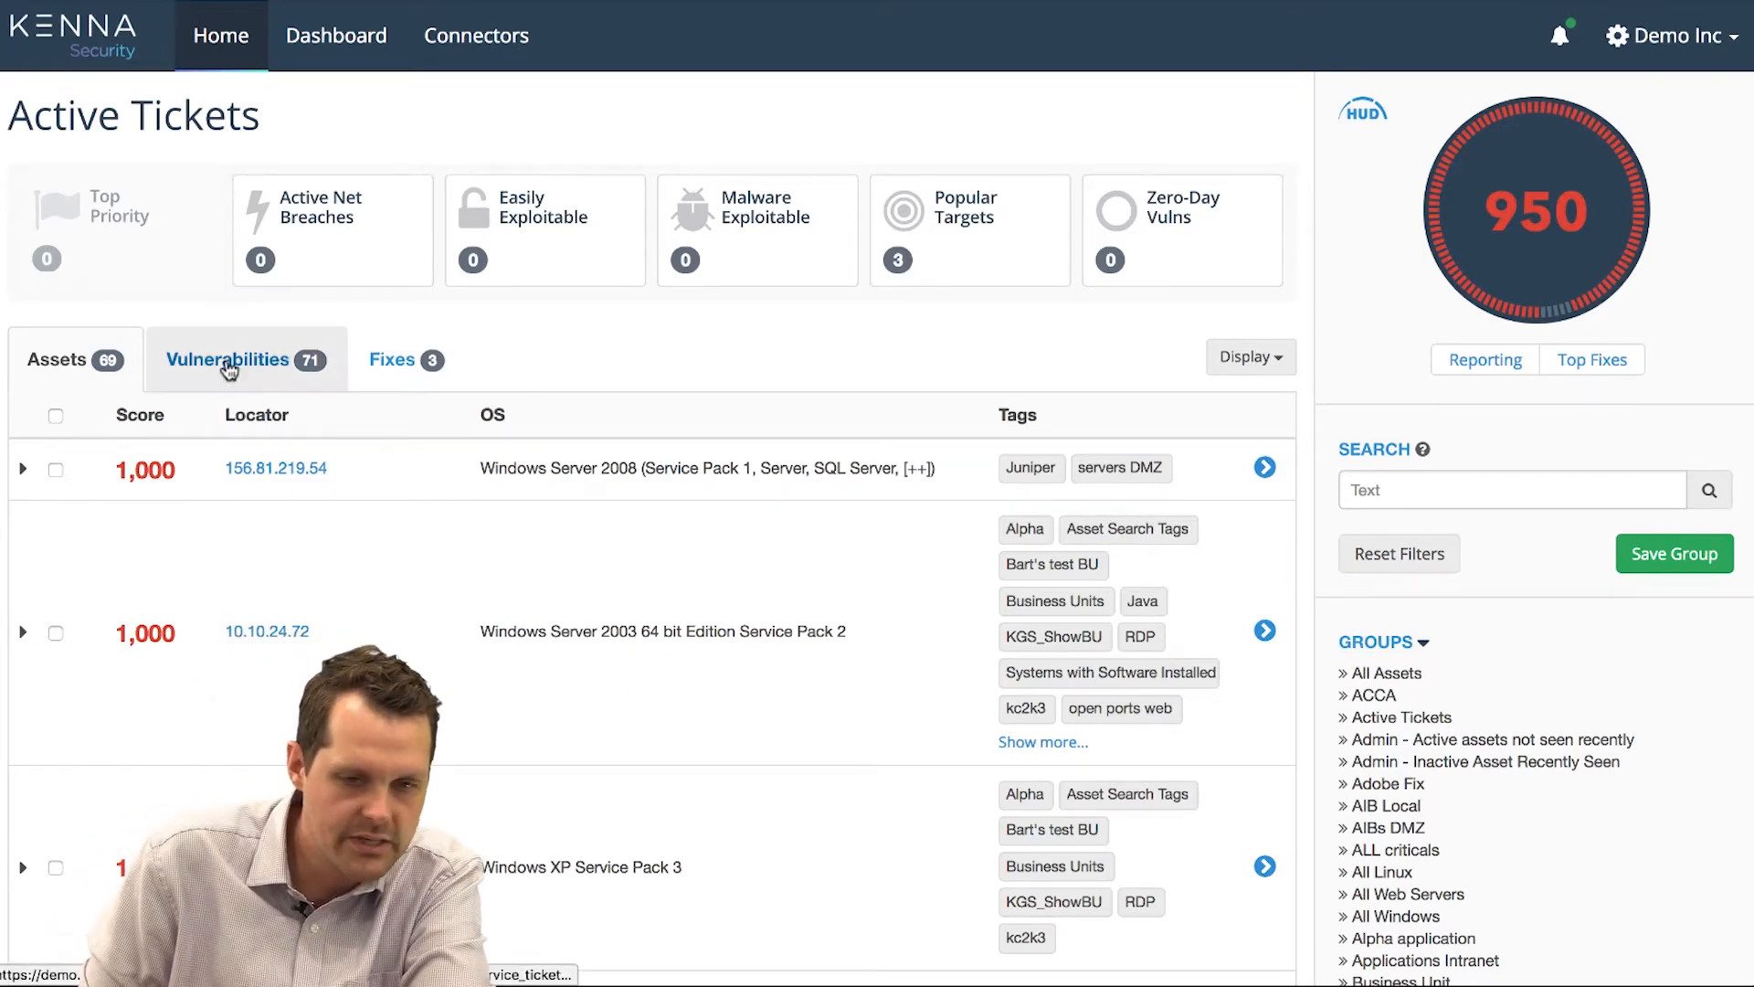
- Show Active Tickets' 71 vulnerabilities sorted by score, then select the Active Net Breaches tile
click(229, 359)
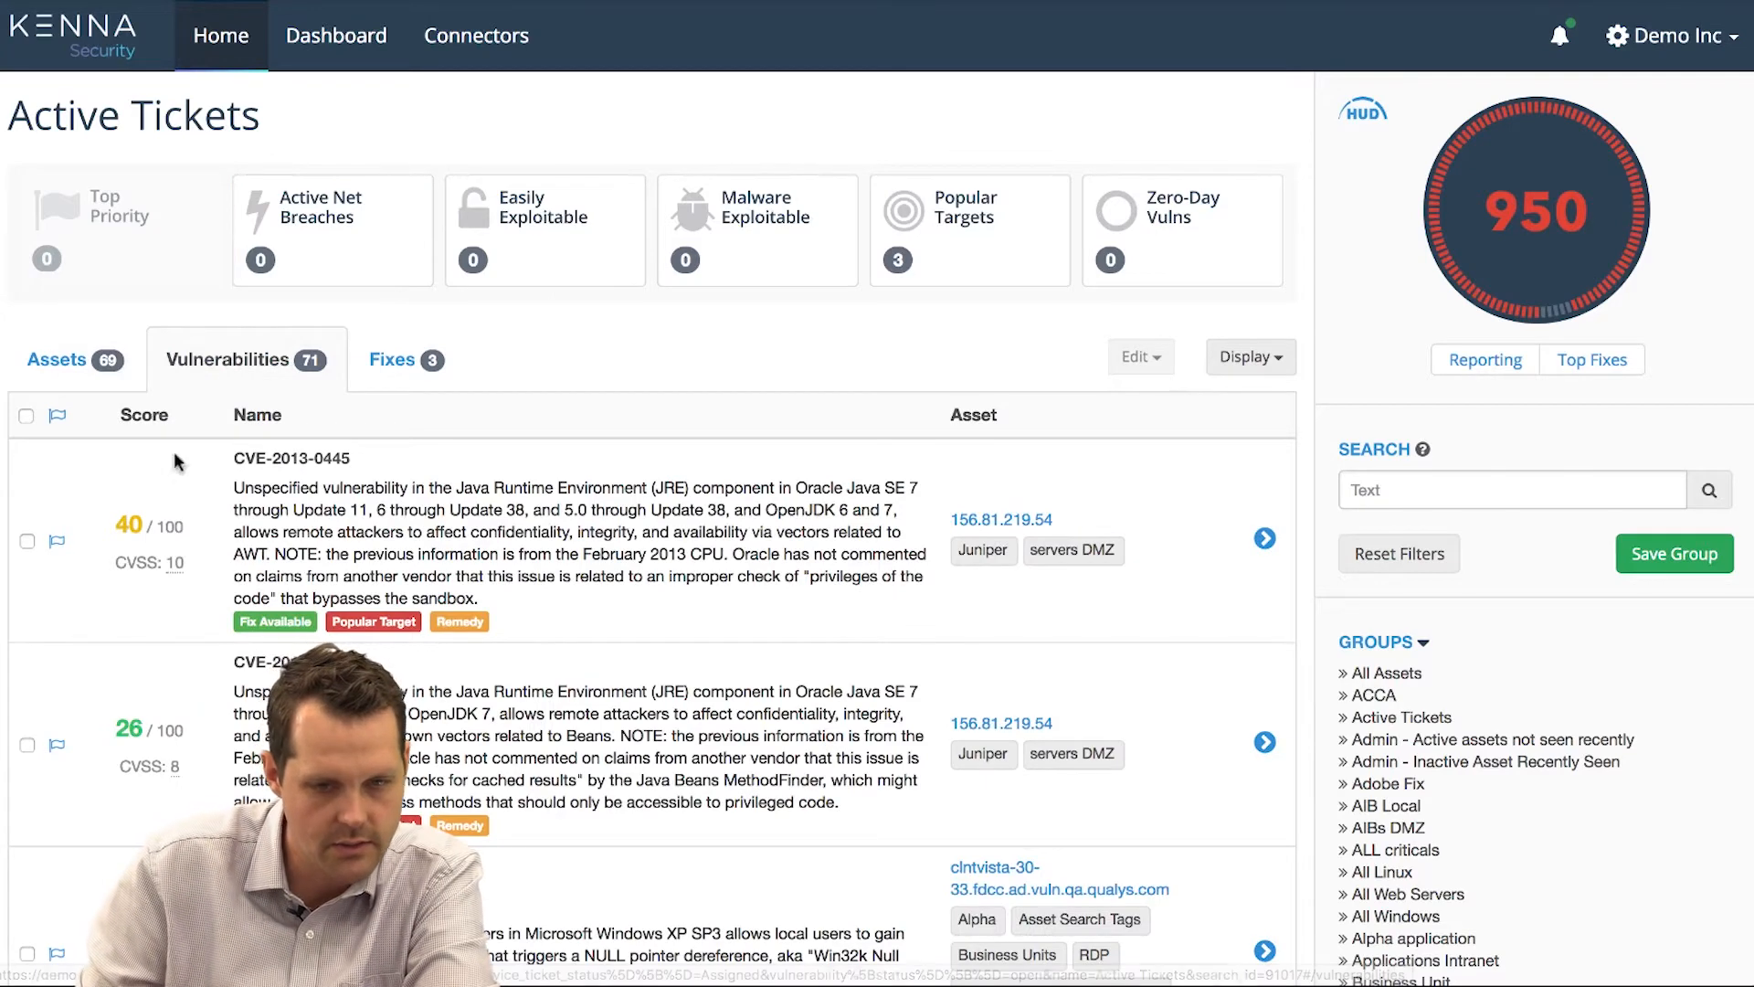
click(144, 415)
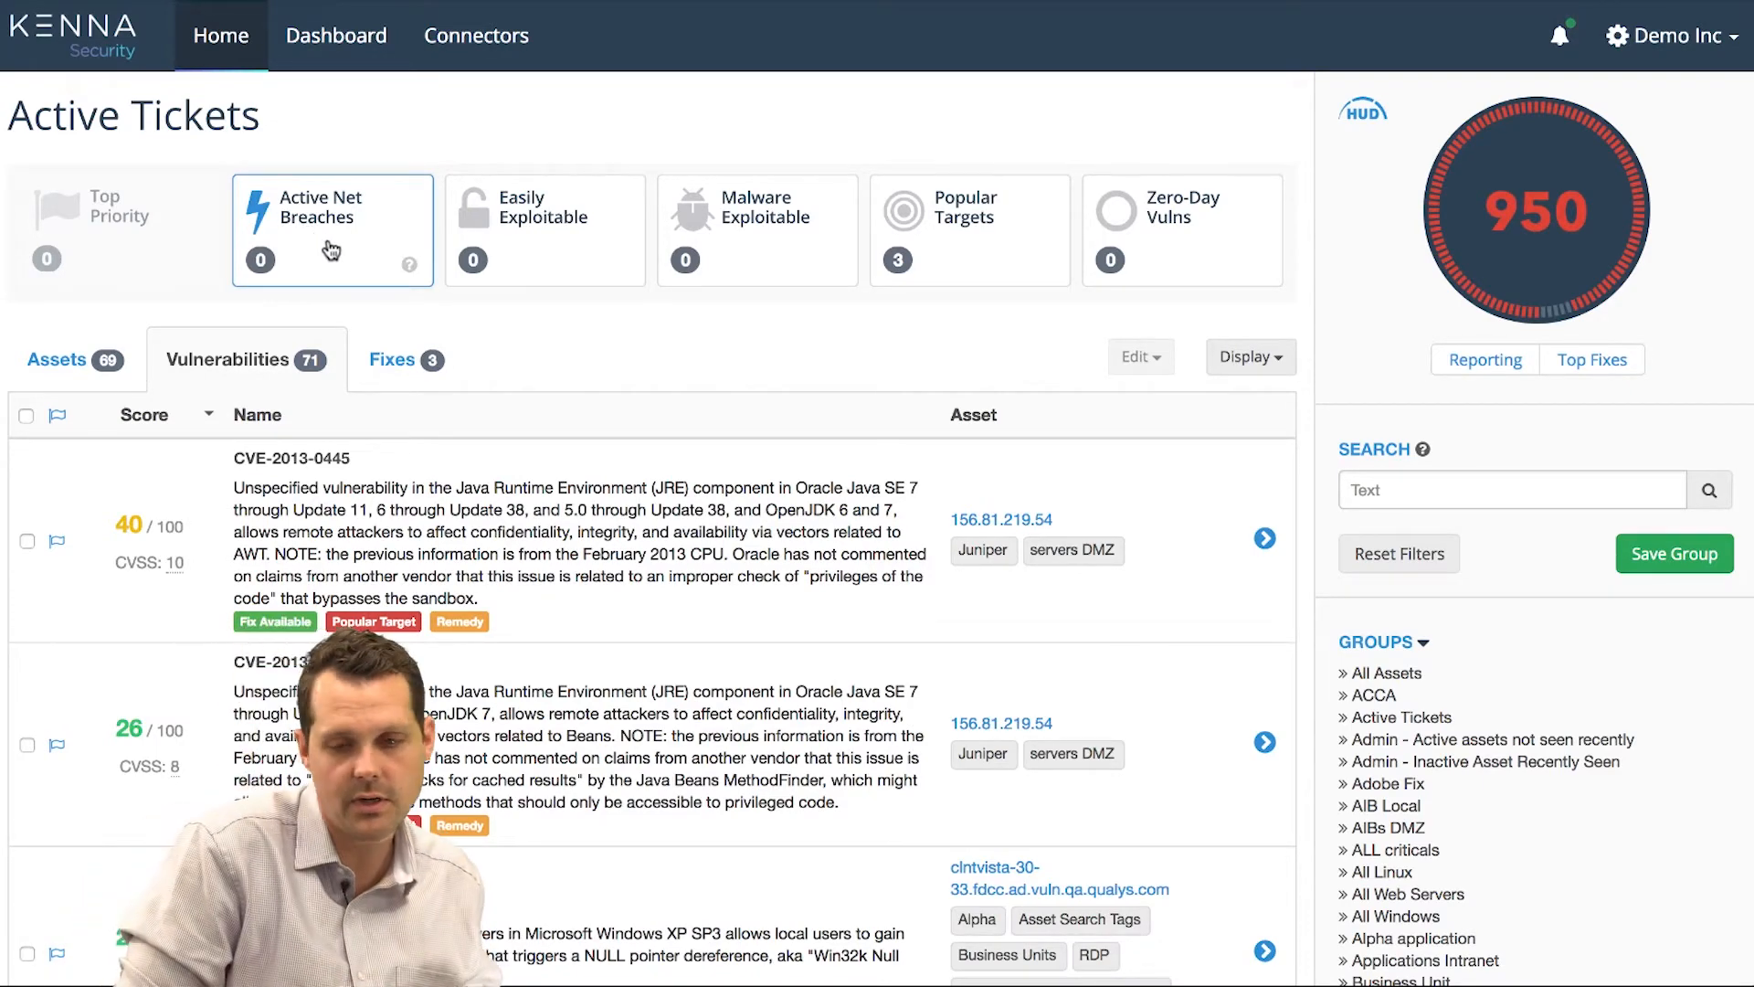
click(544, 230)
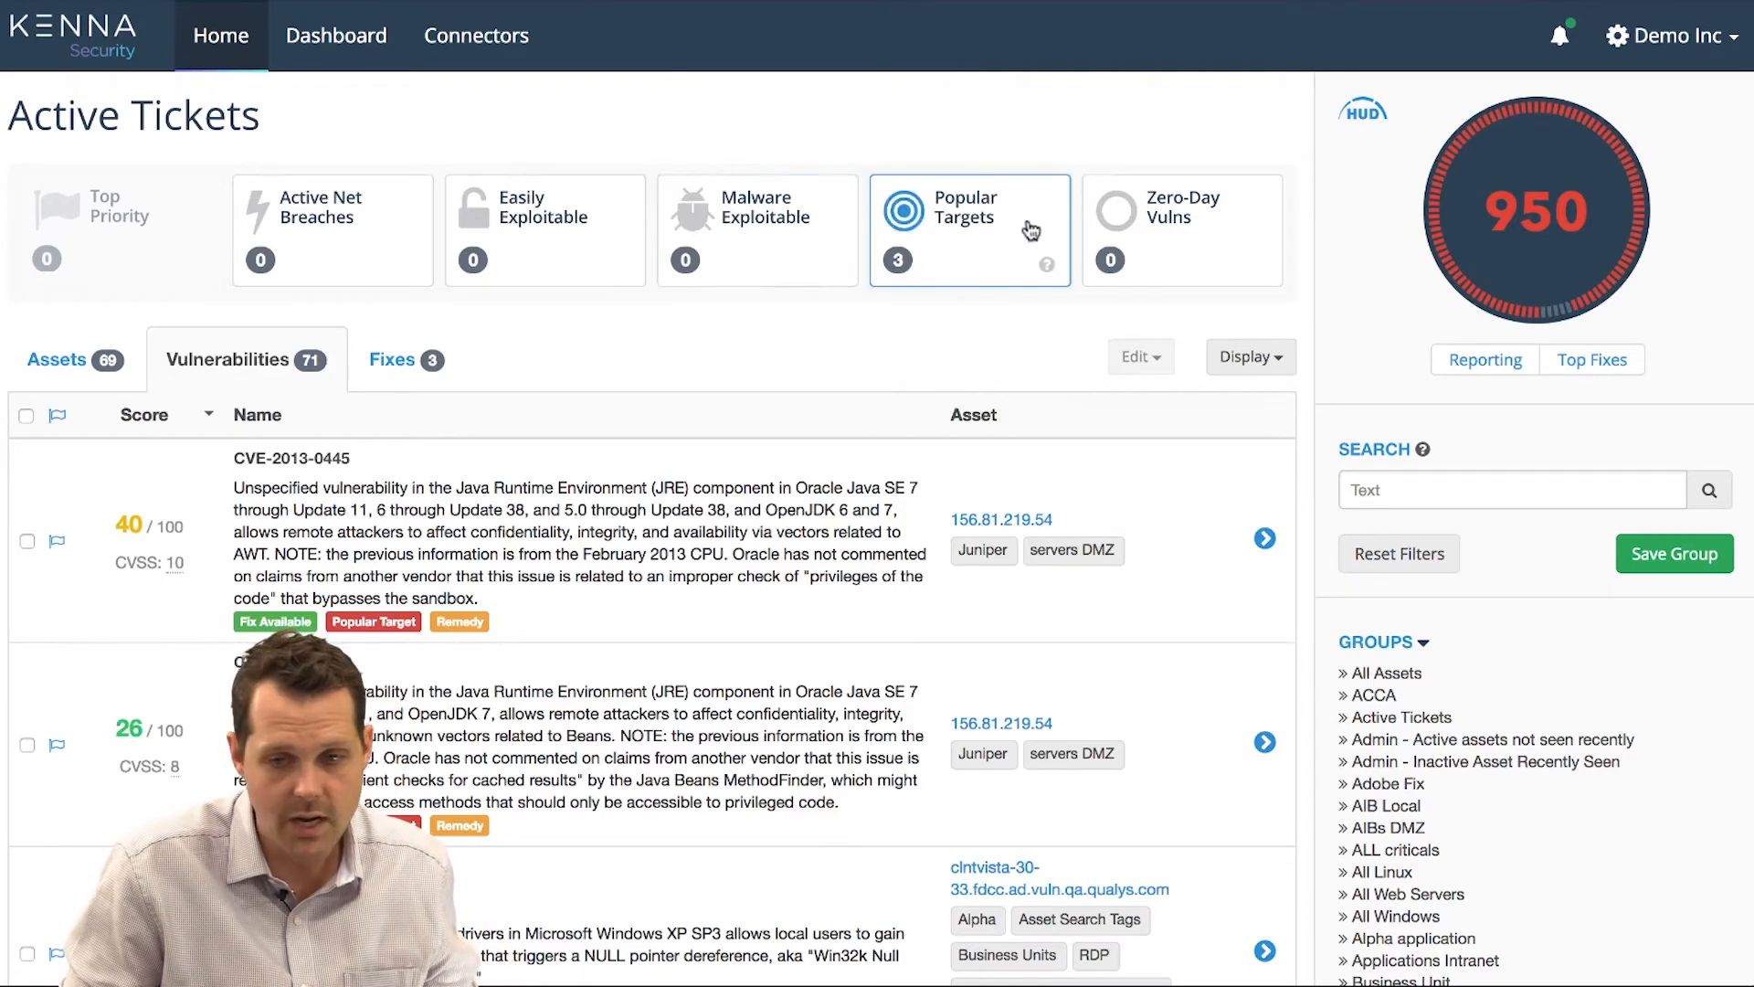
mouse_move(968, 232)
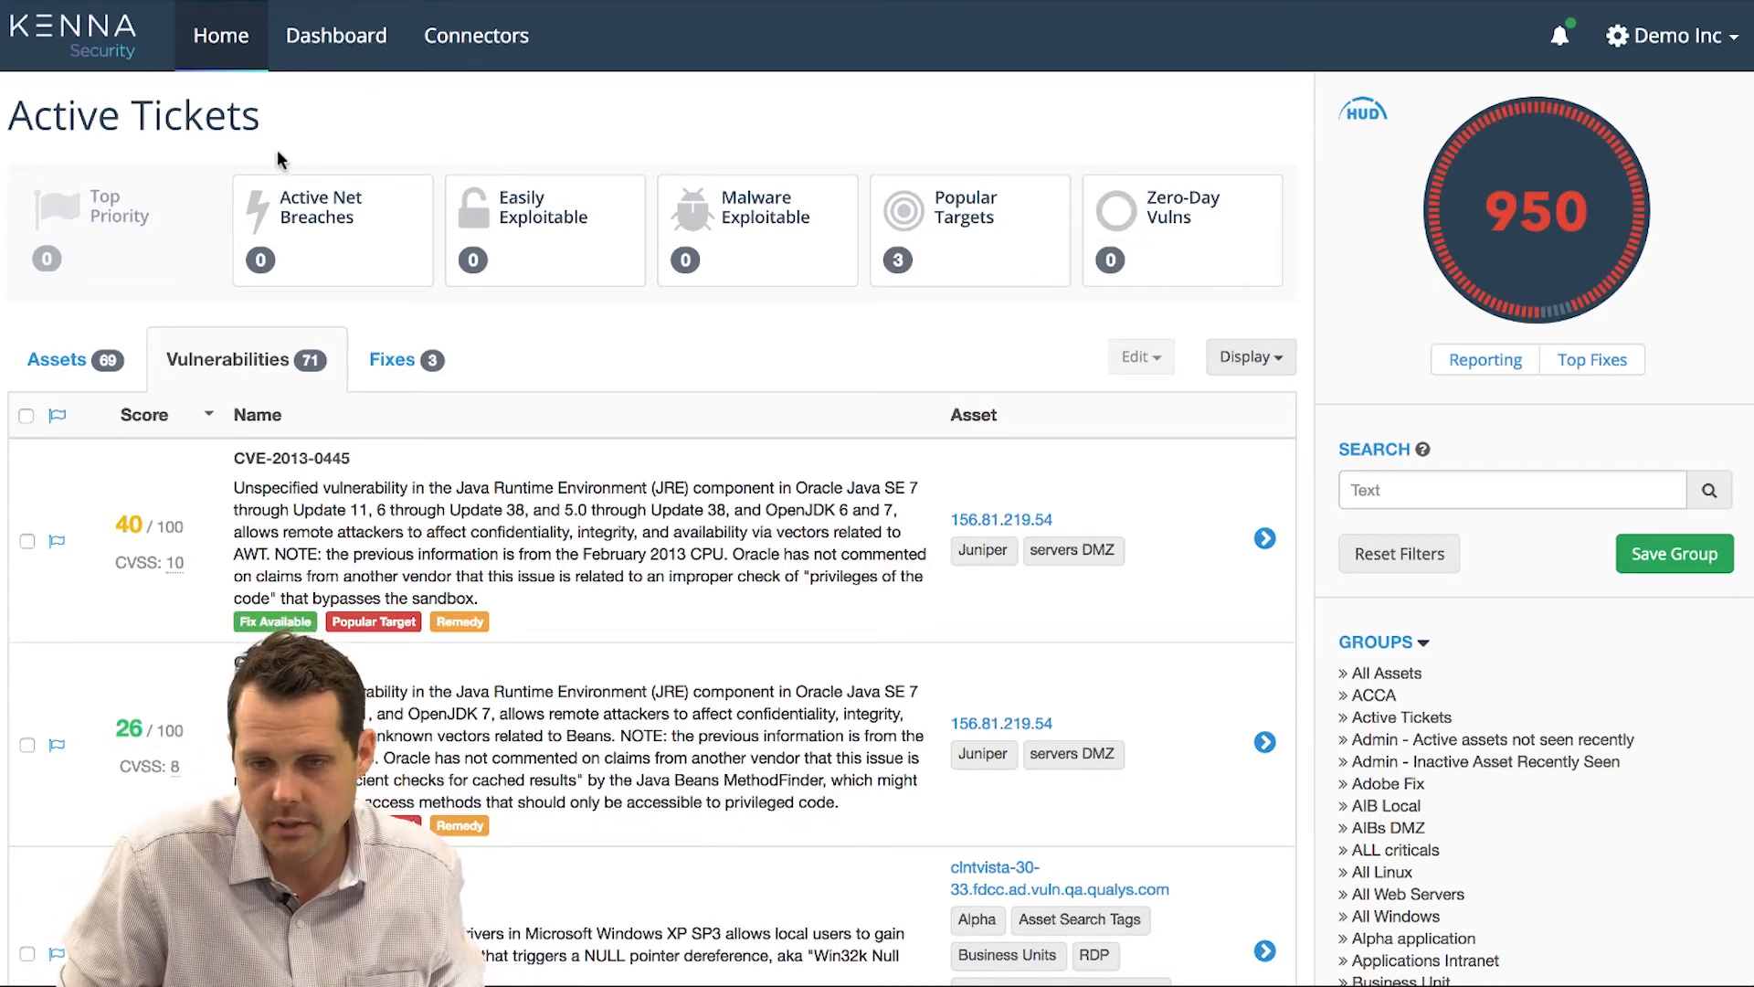
- From the Dashboard, open the All Web Servers meter scored 660 with 48 assets
click(335, 35)
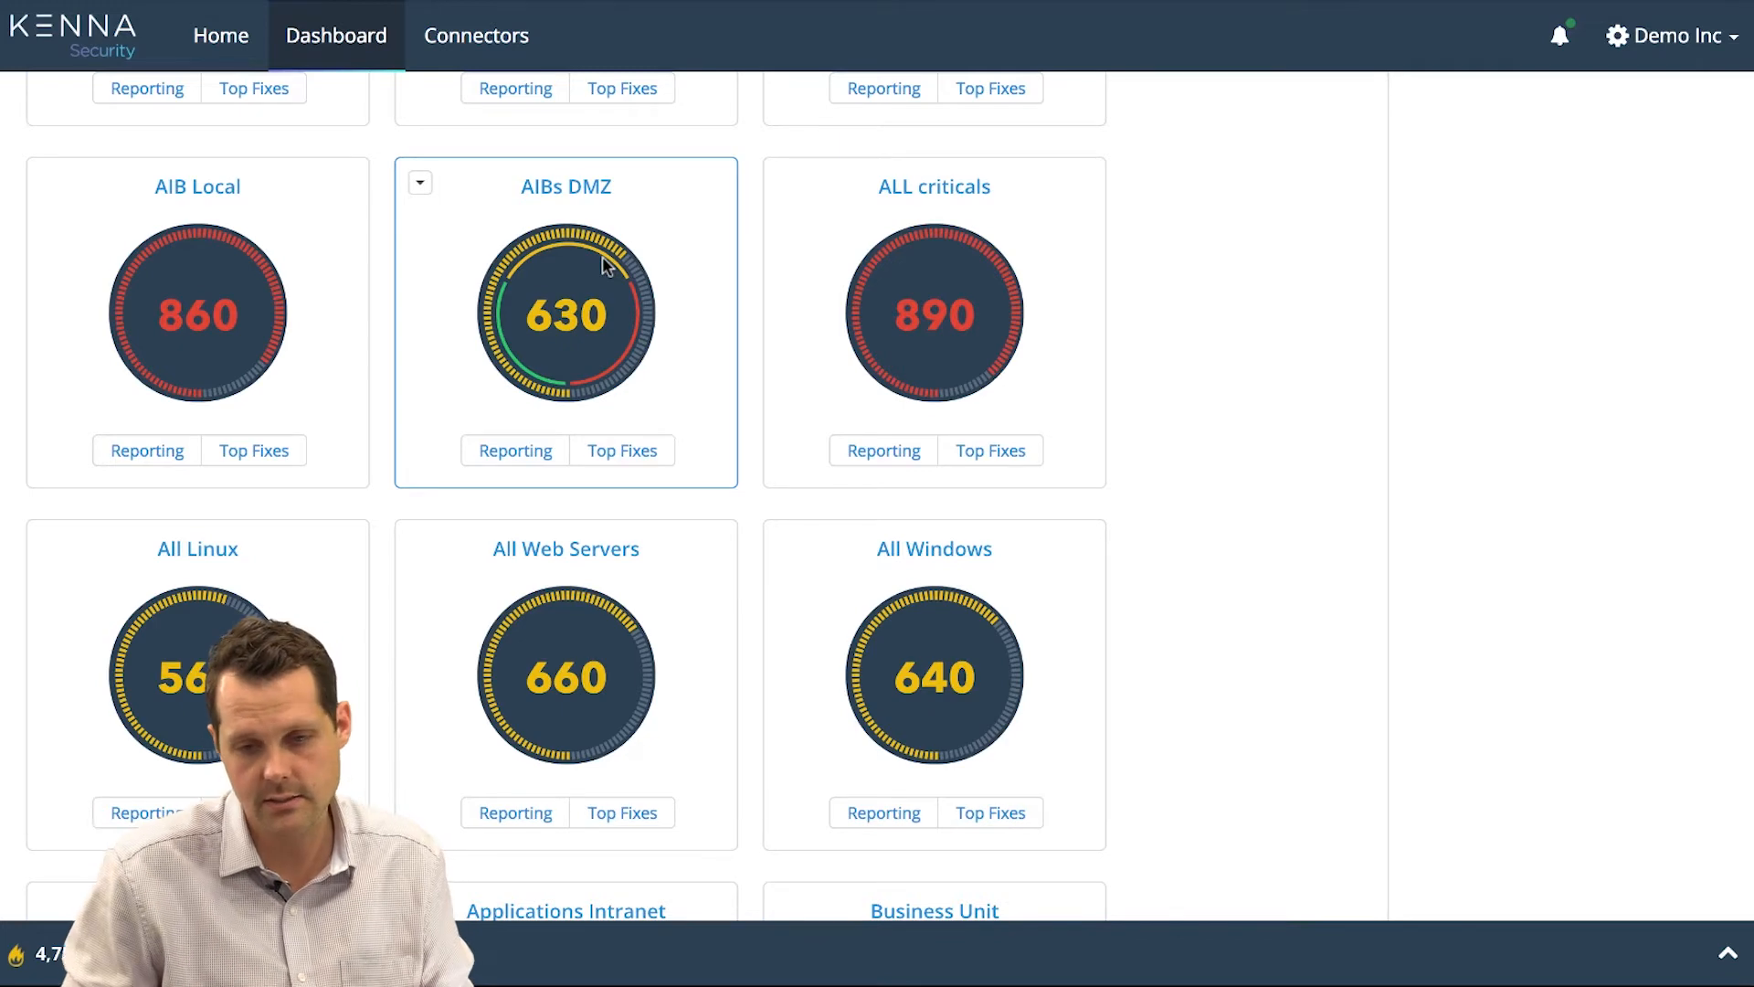
mouse_move(565, 548)
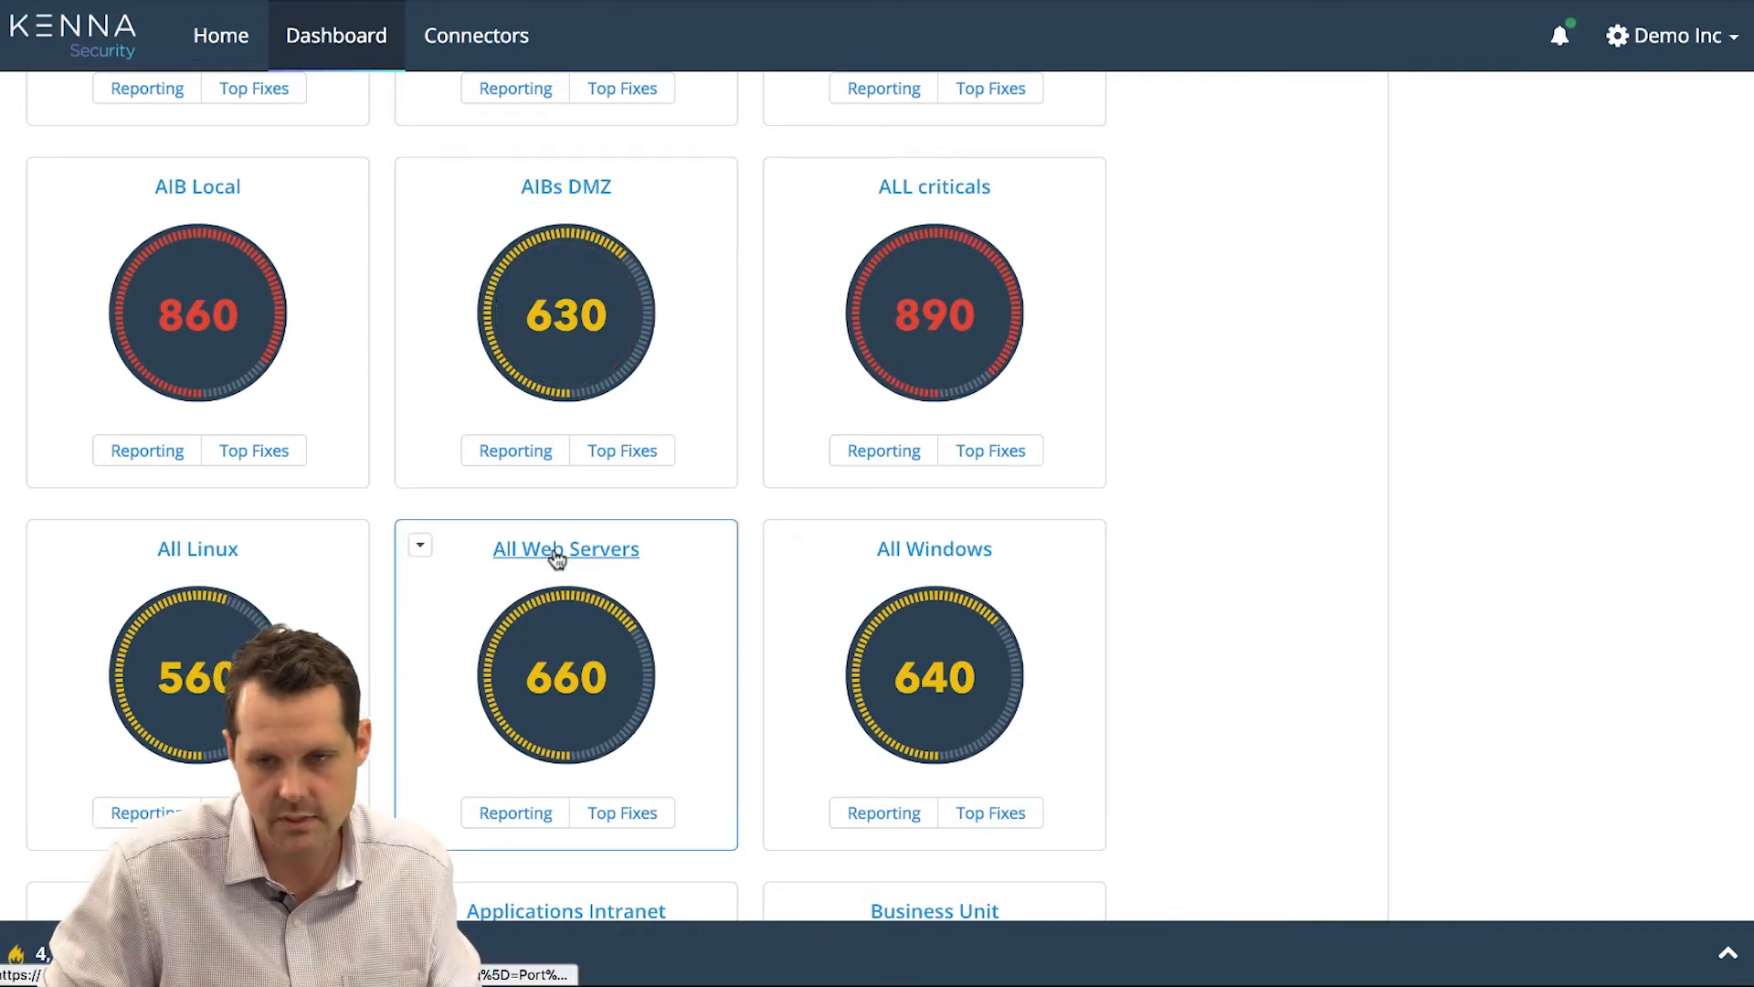
click(566, 549)
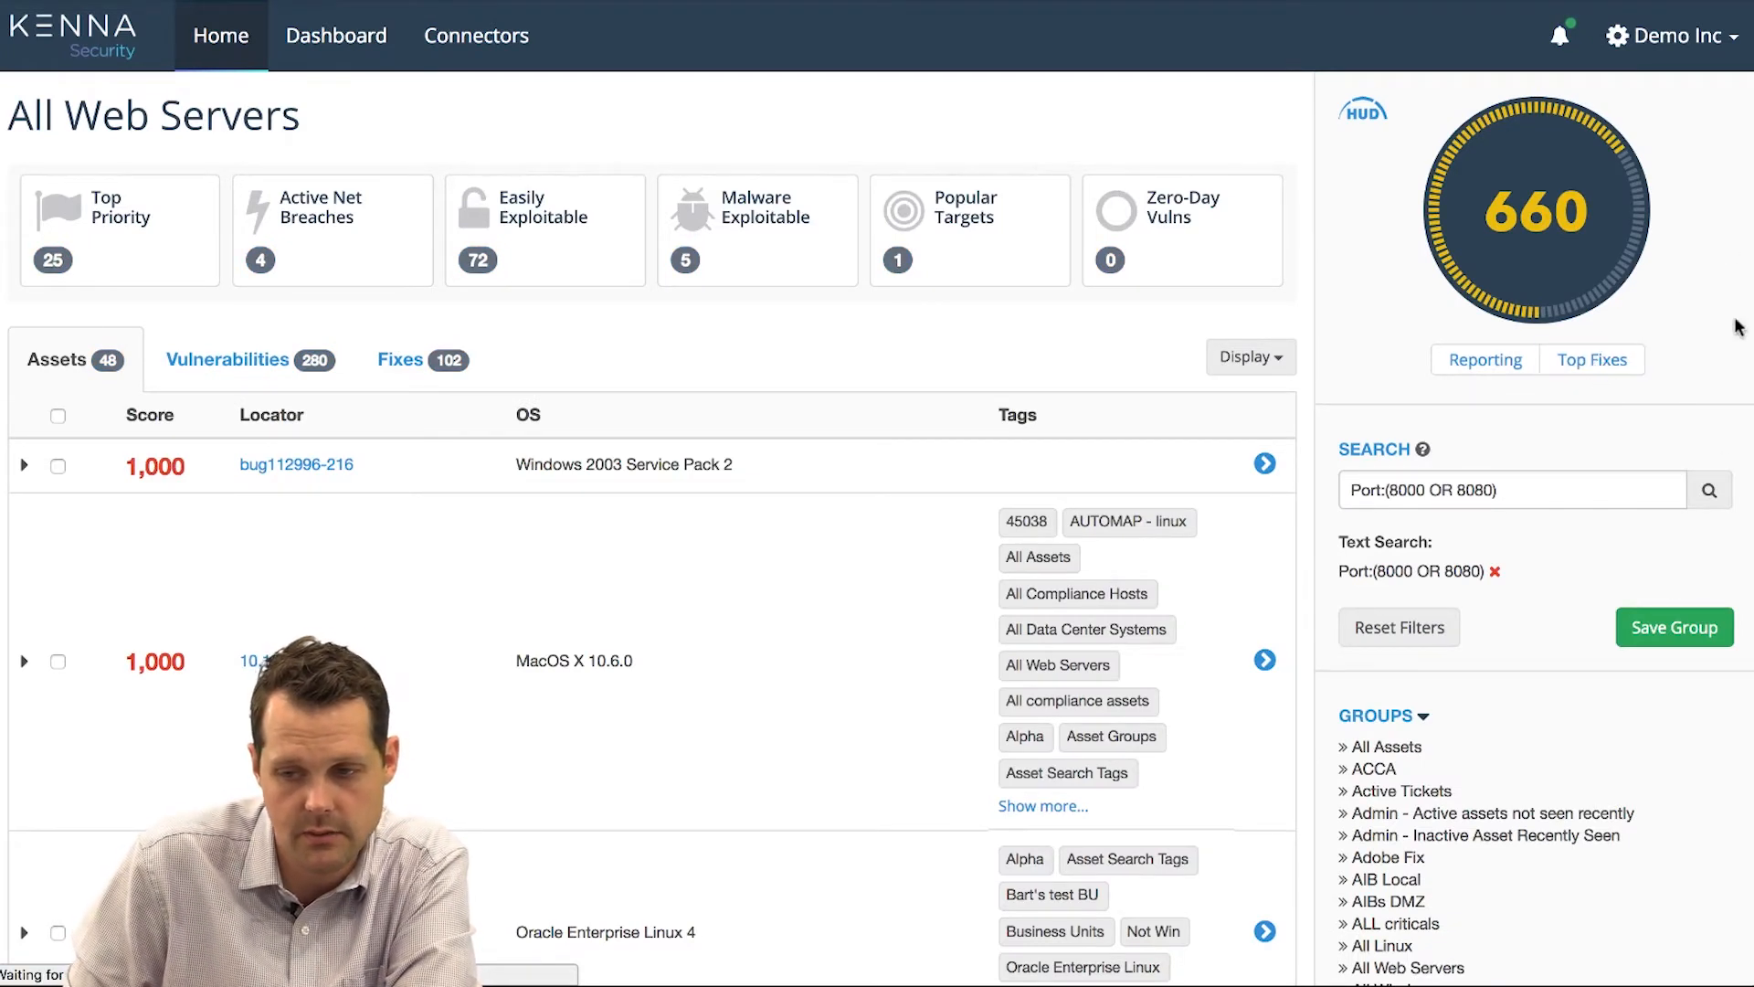
- Open All Web Servers' top Cross-Site Scripting fix and read its consequence, CVEs and diagnosis
click(334, 34)
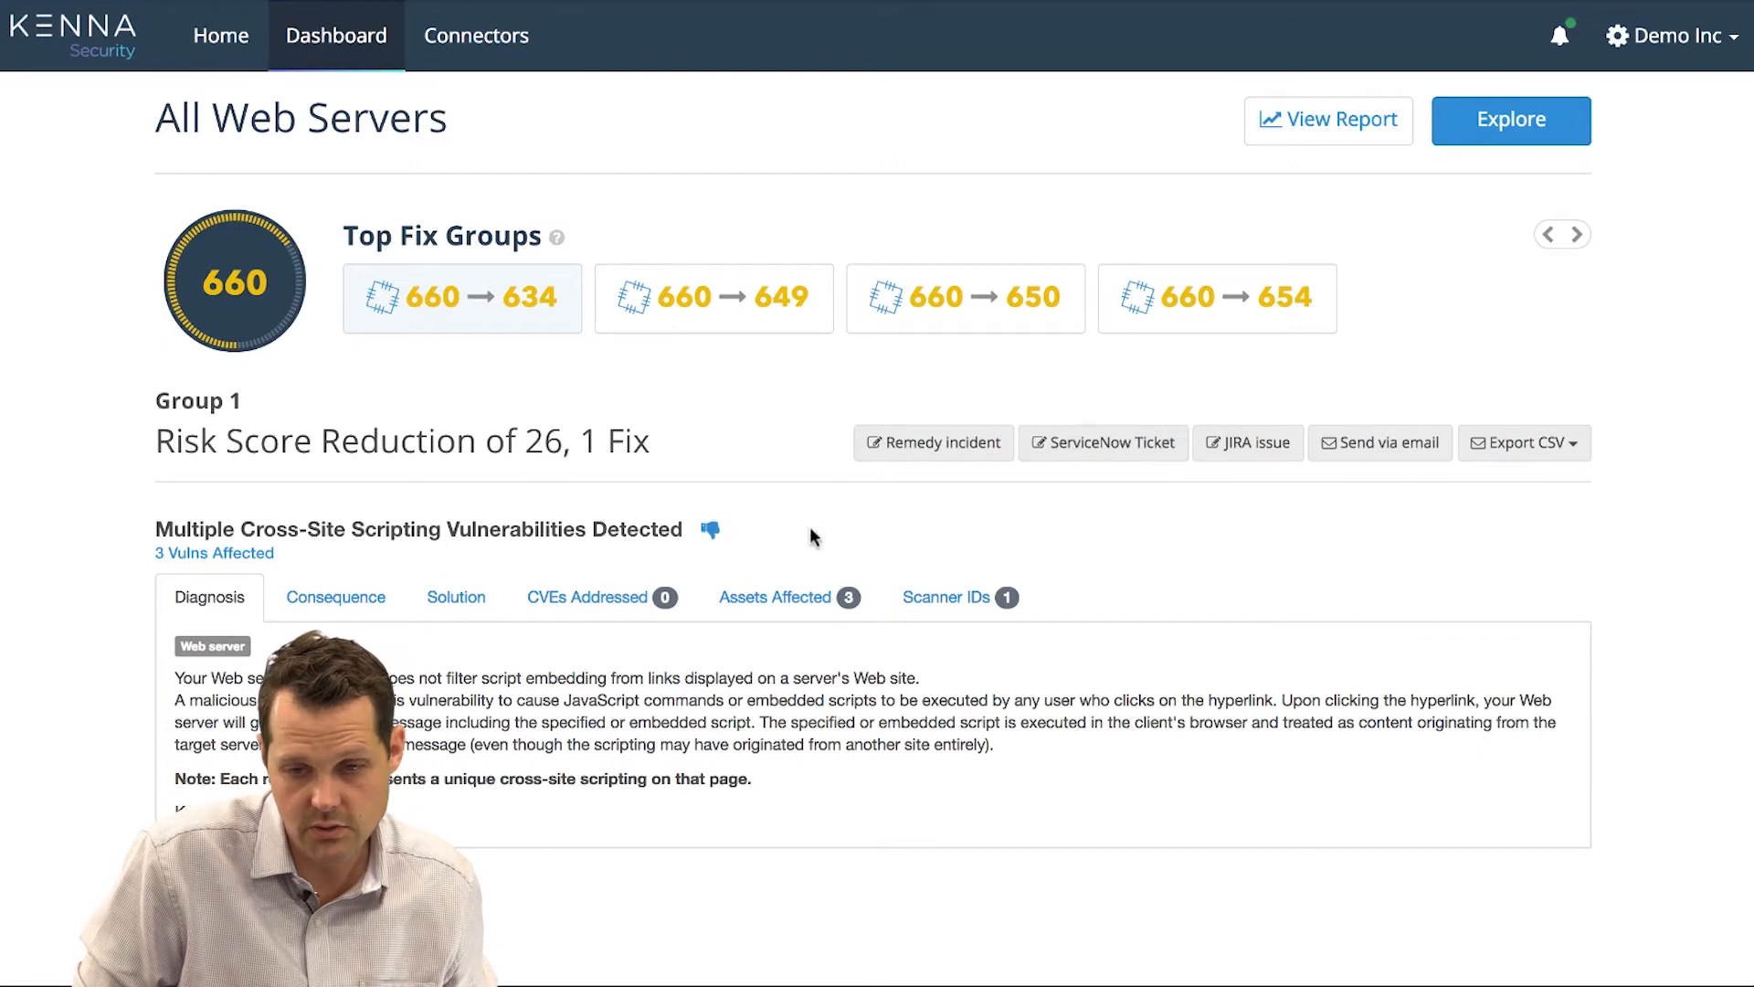
click(334, 597)
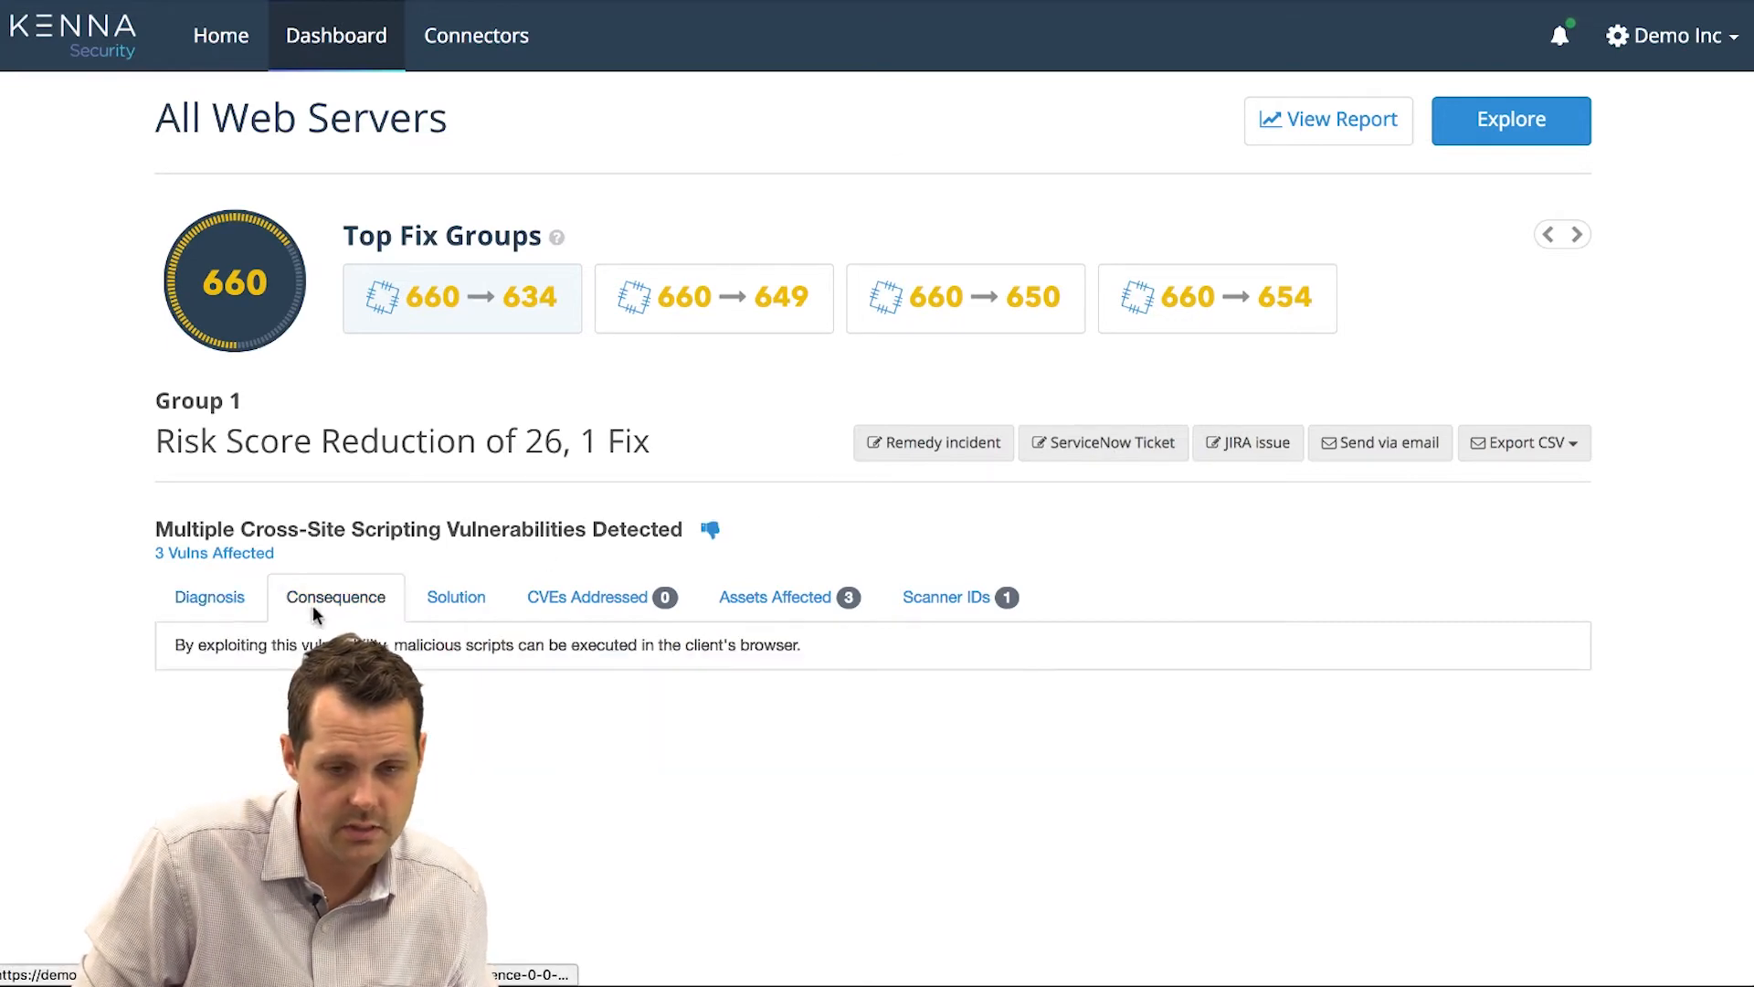
click(587, 597)
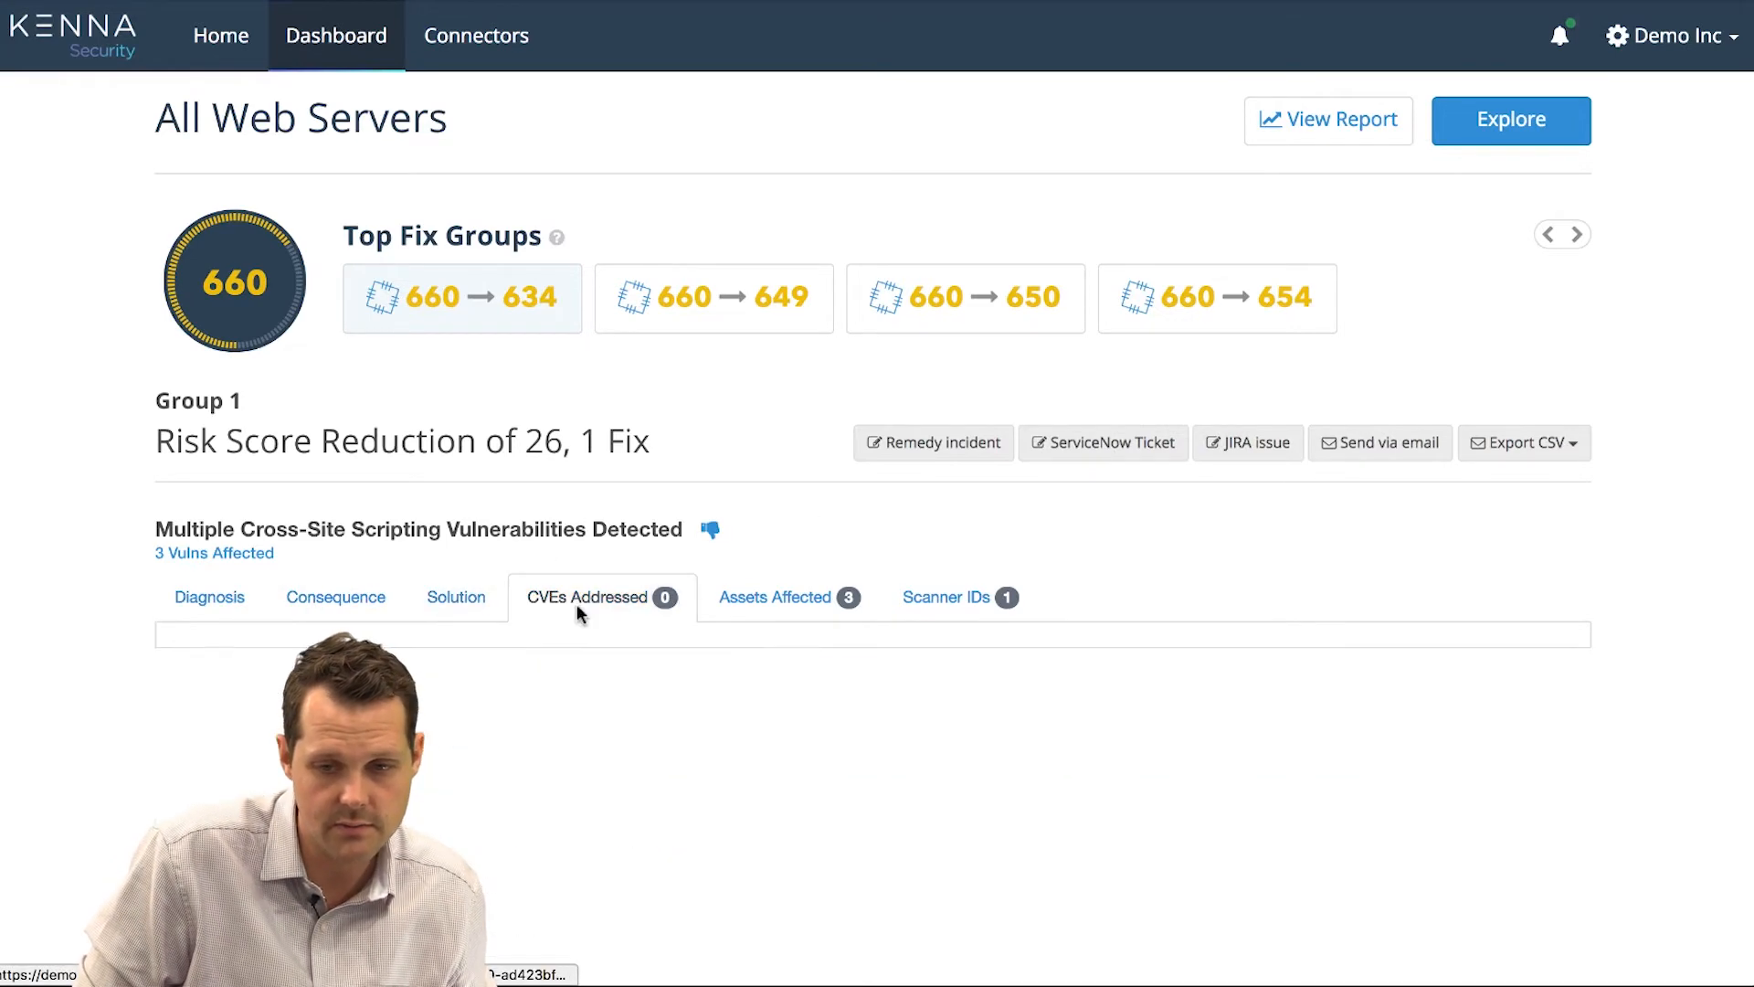
click(209, 597)
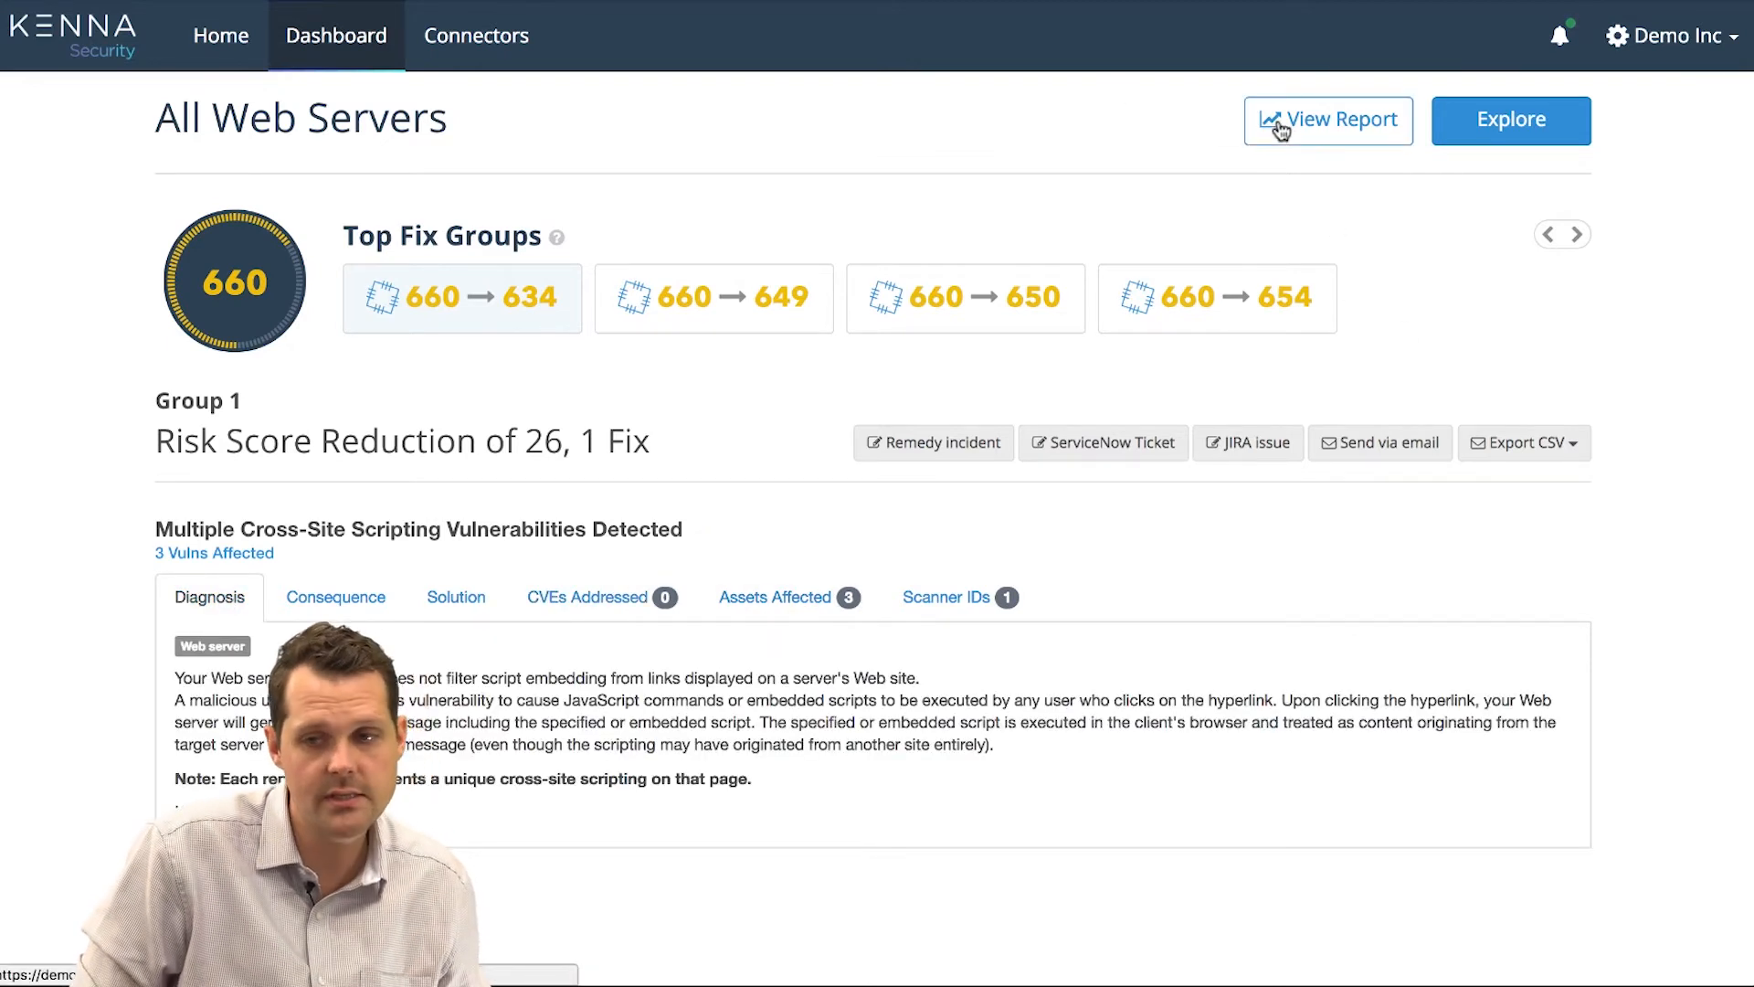
- Open the All Web Servers report, apply the Exec template, and scroll toward Risk Timelines
click(1329, 119)
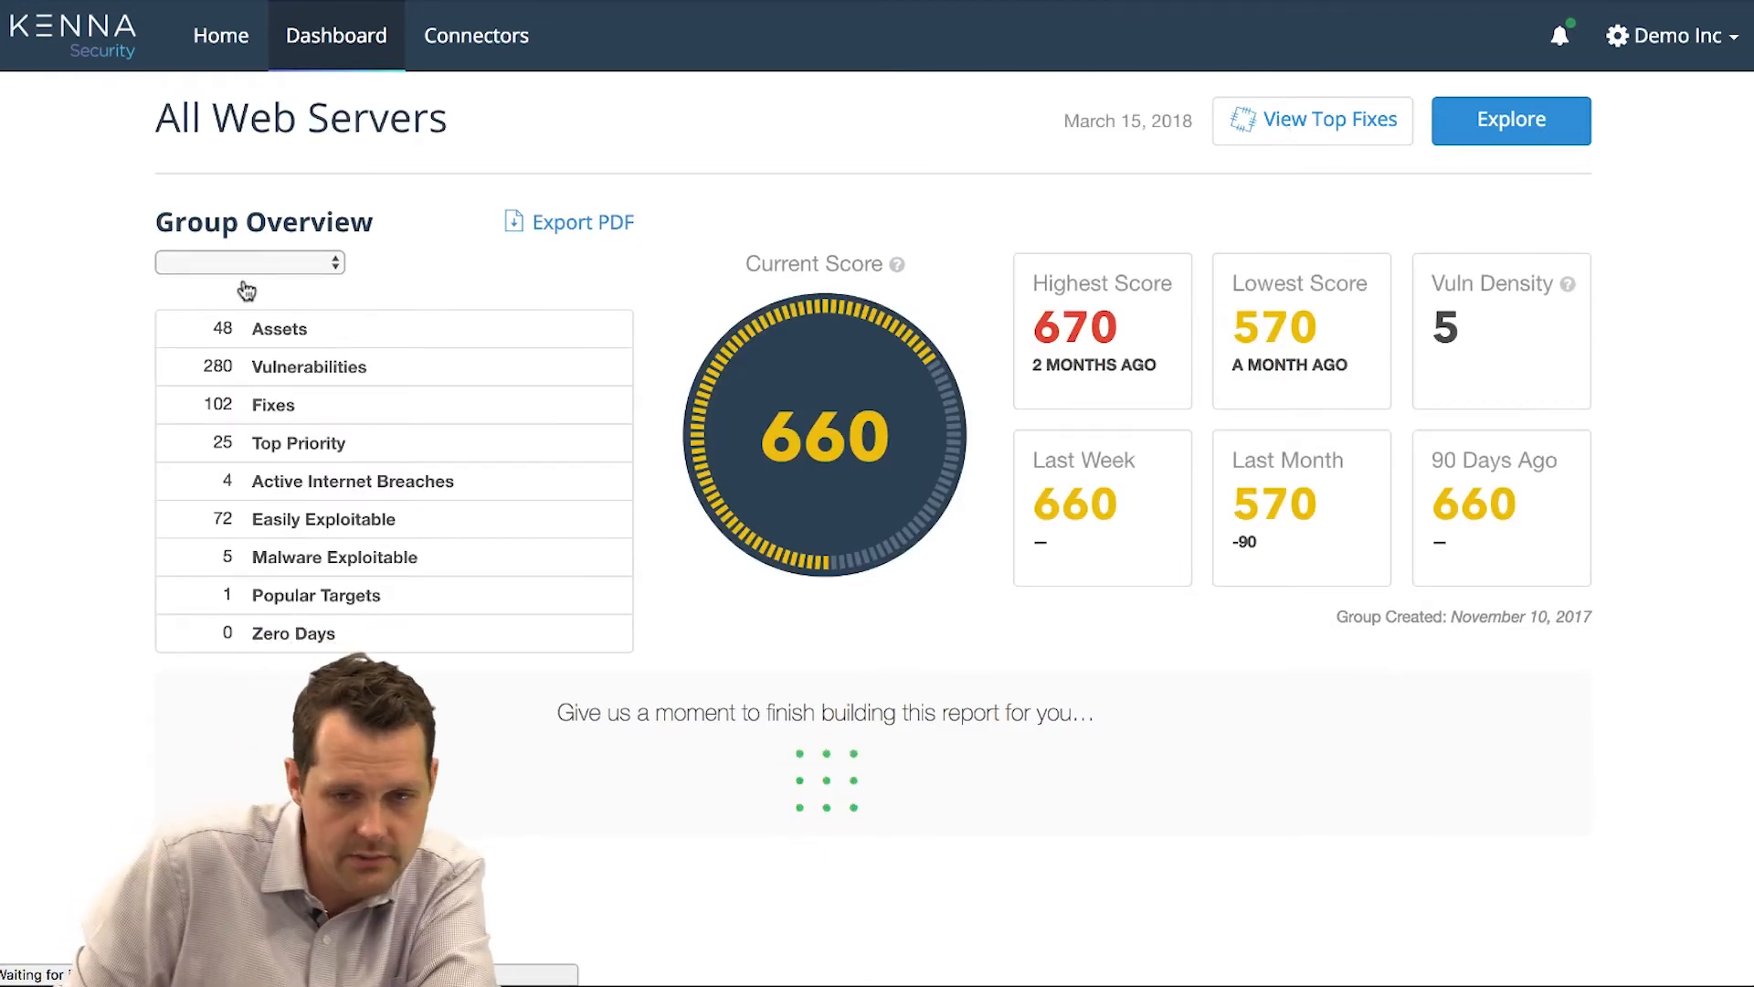
click(251, 262)
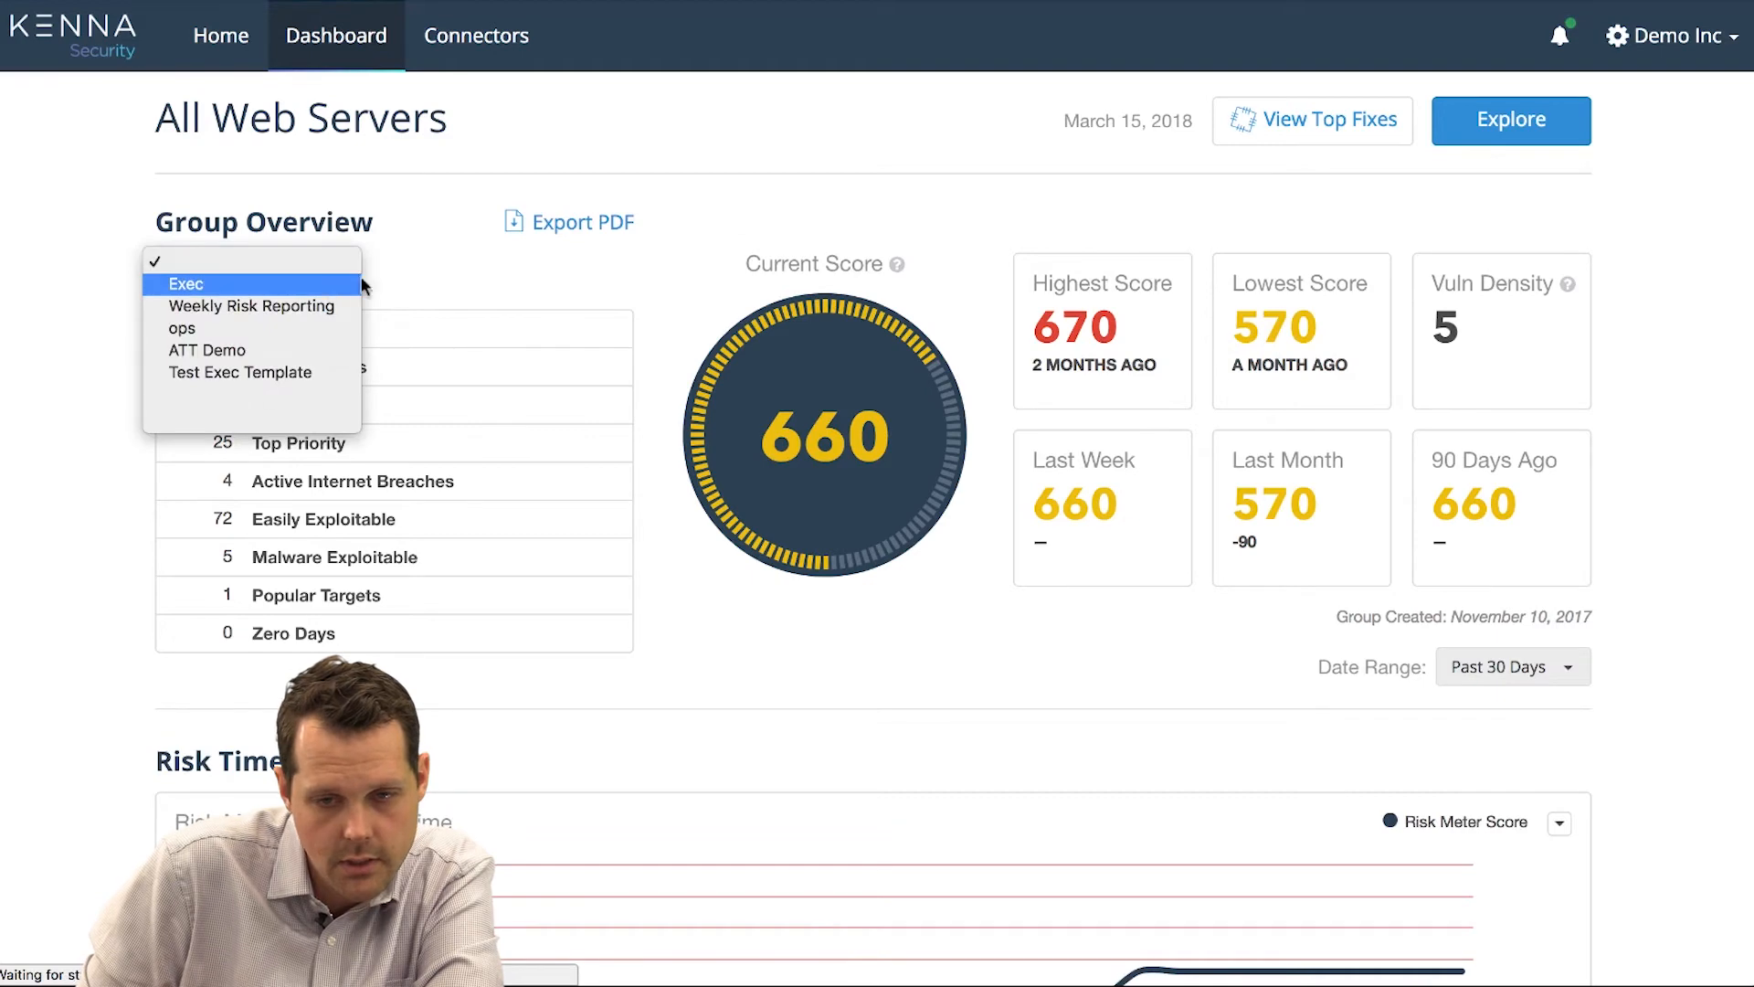
click(184, 283)
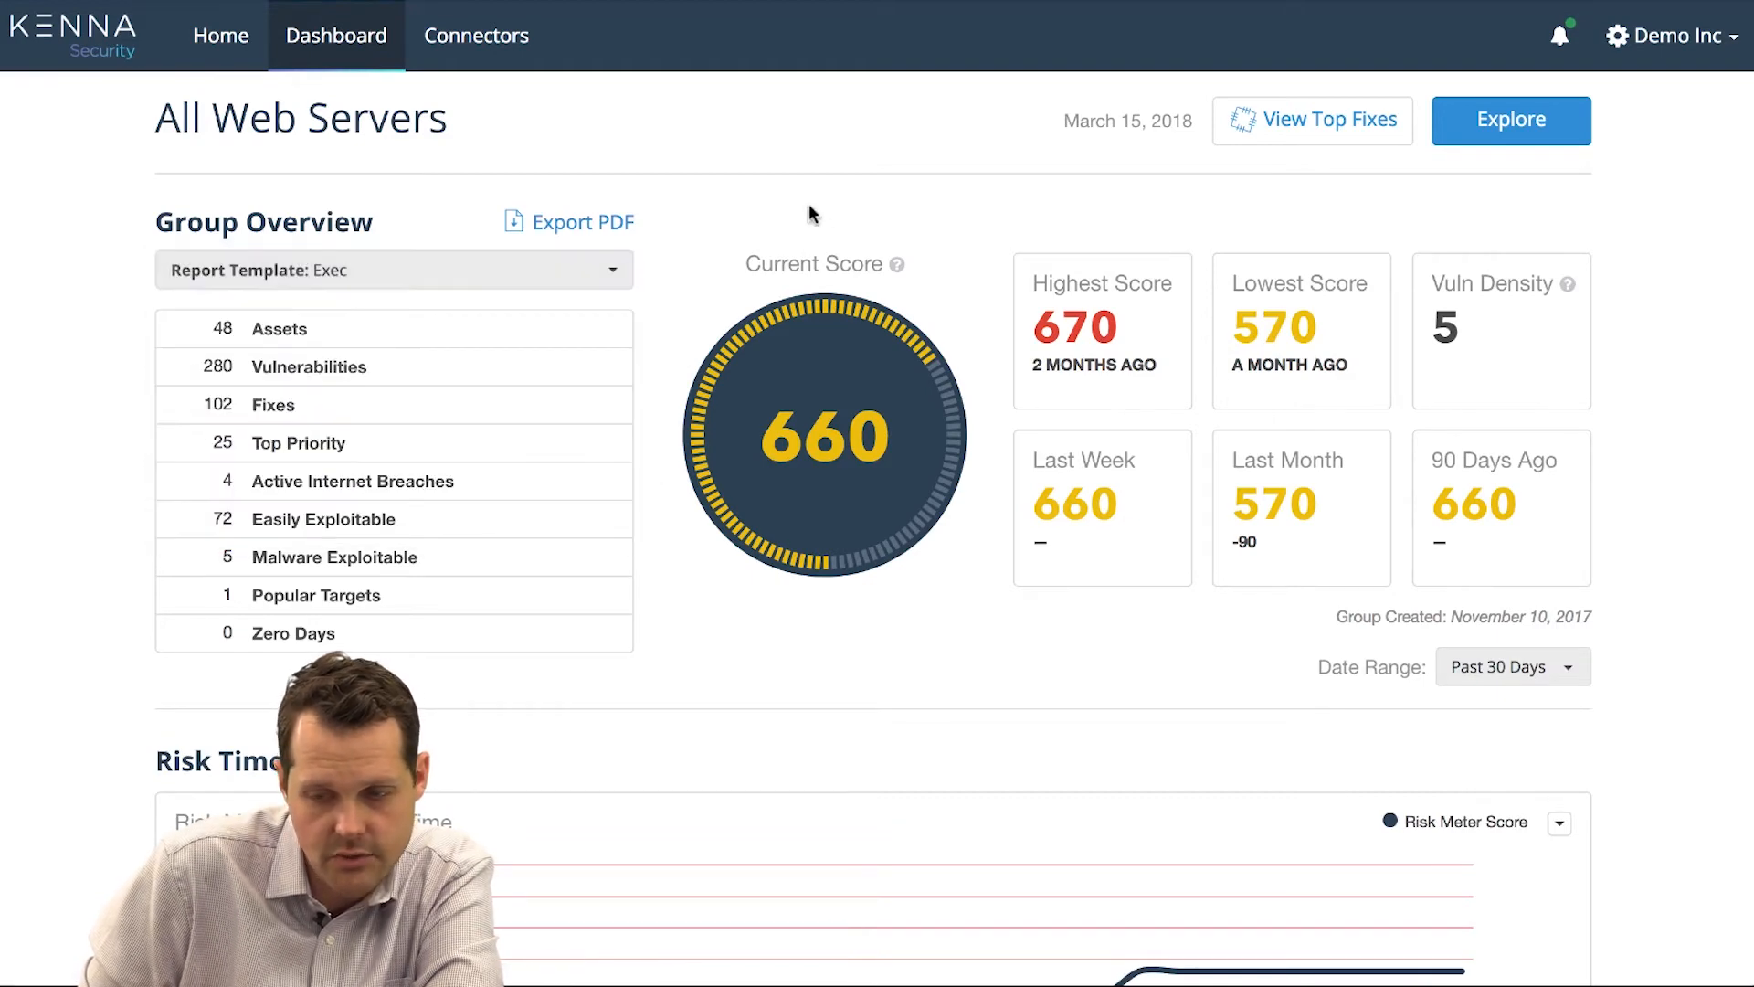
mouse_move(1080, 311)
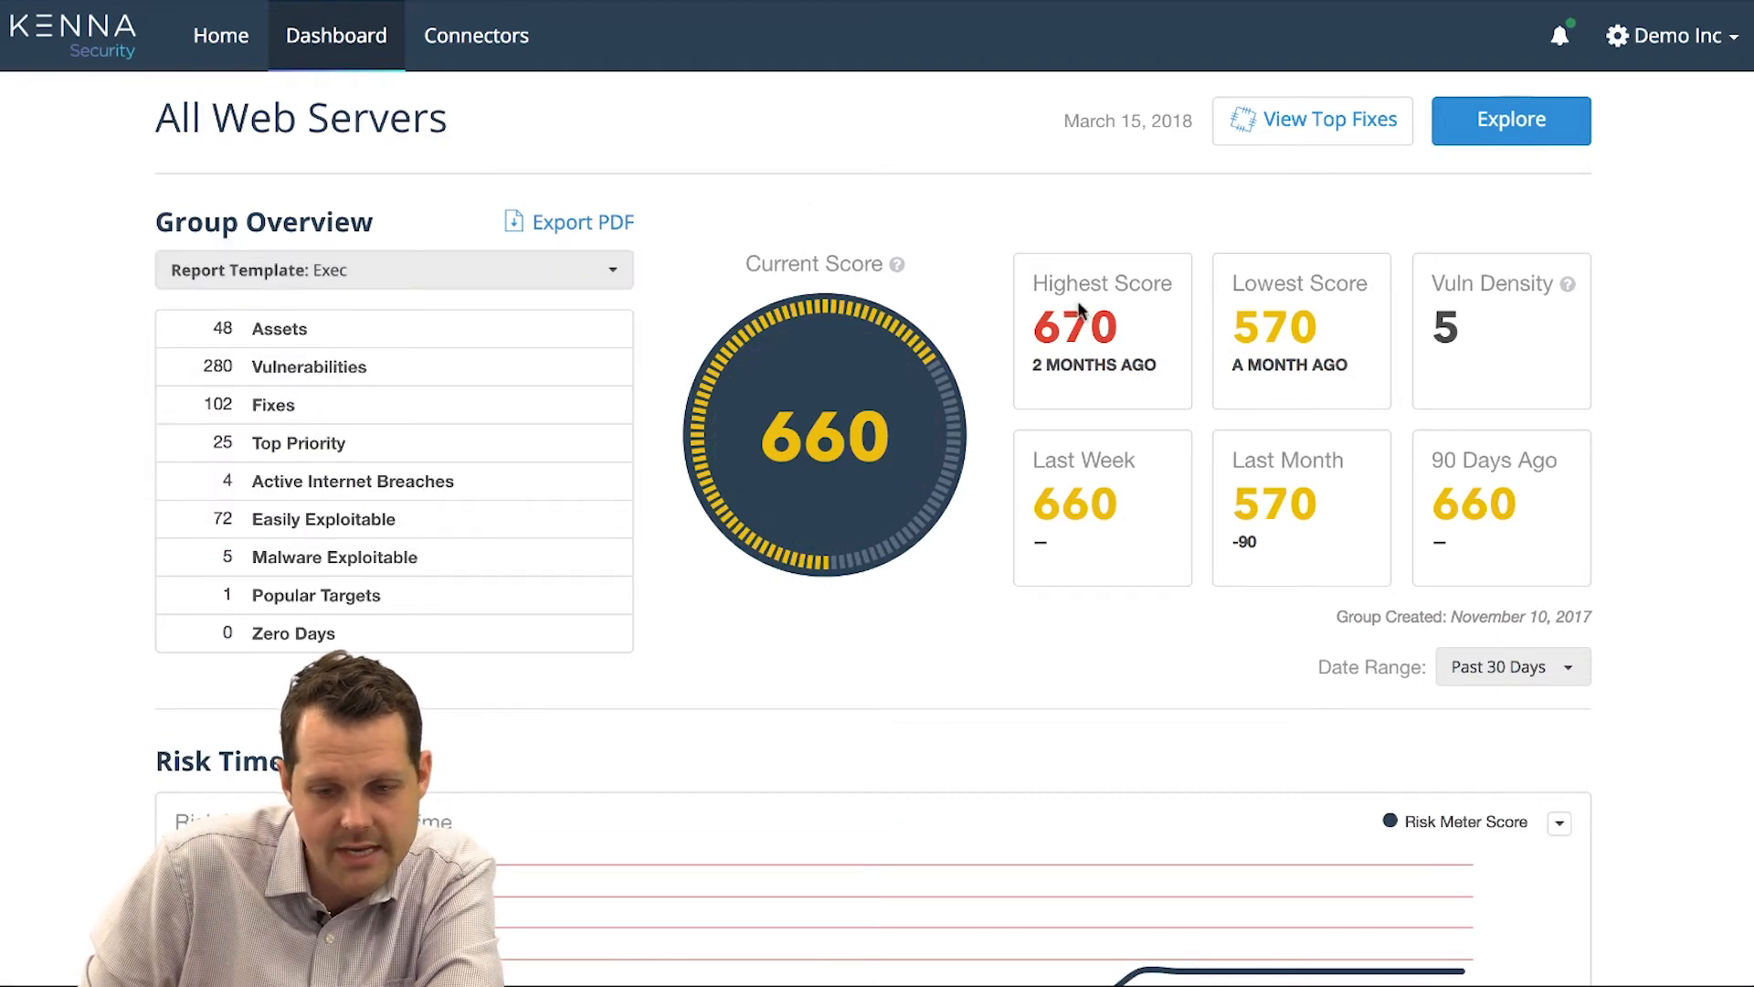
scroll(down, 3)
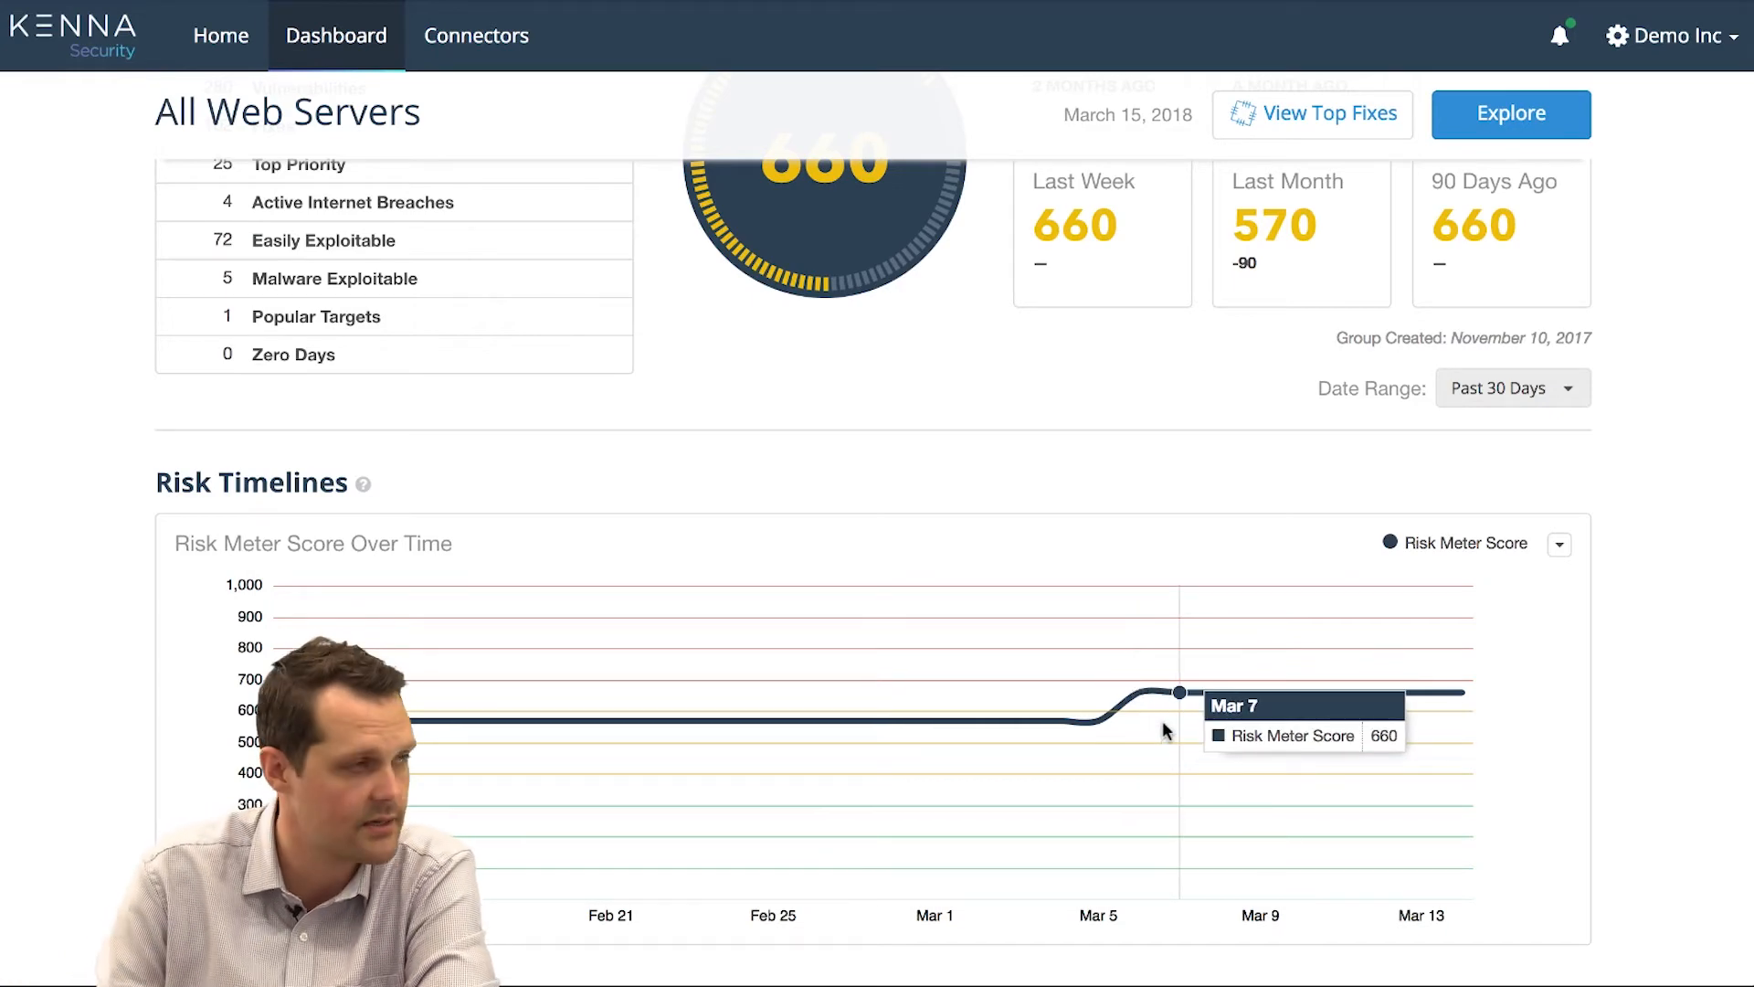
- Scroll the report down to the Total Vulnerabilities and Total Assets by Risk charts
scroll(down, 3)
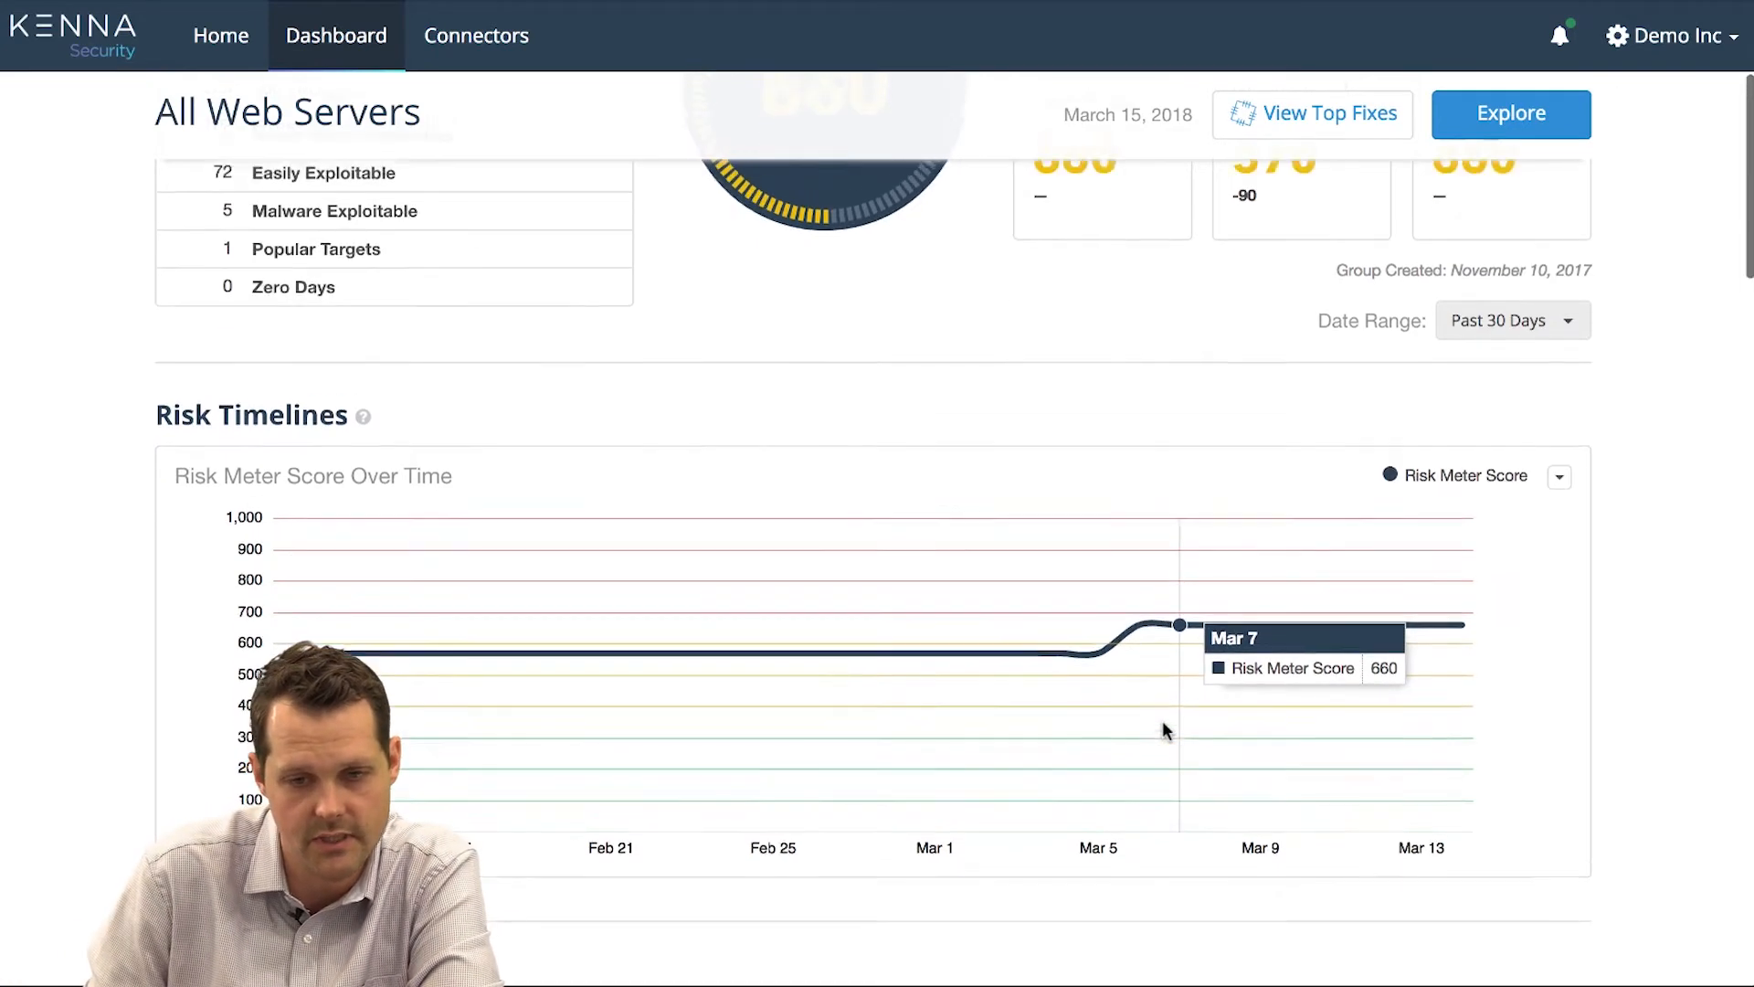
scroll(down, 3)
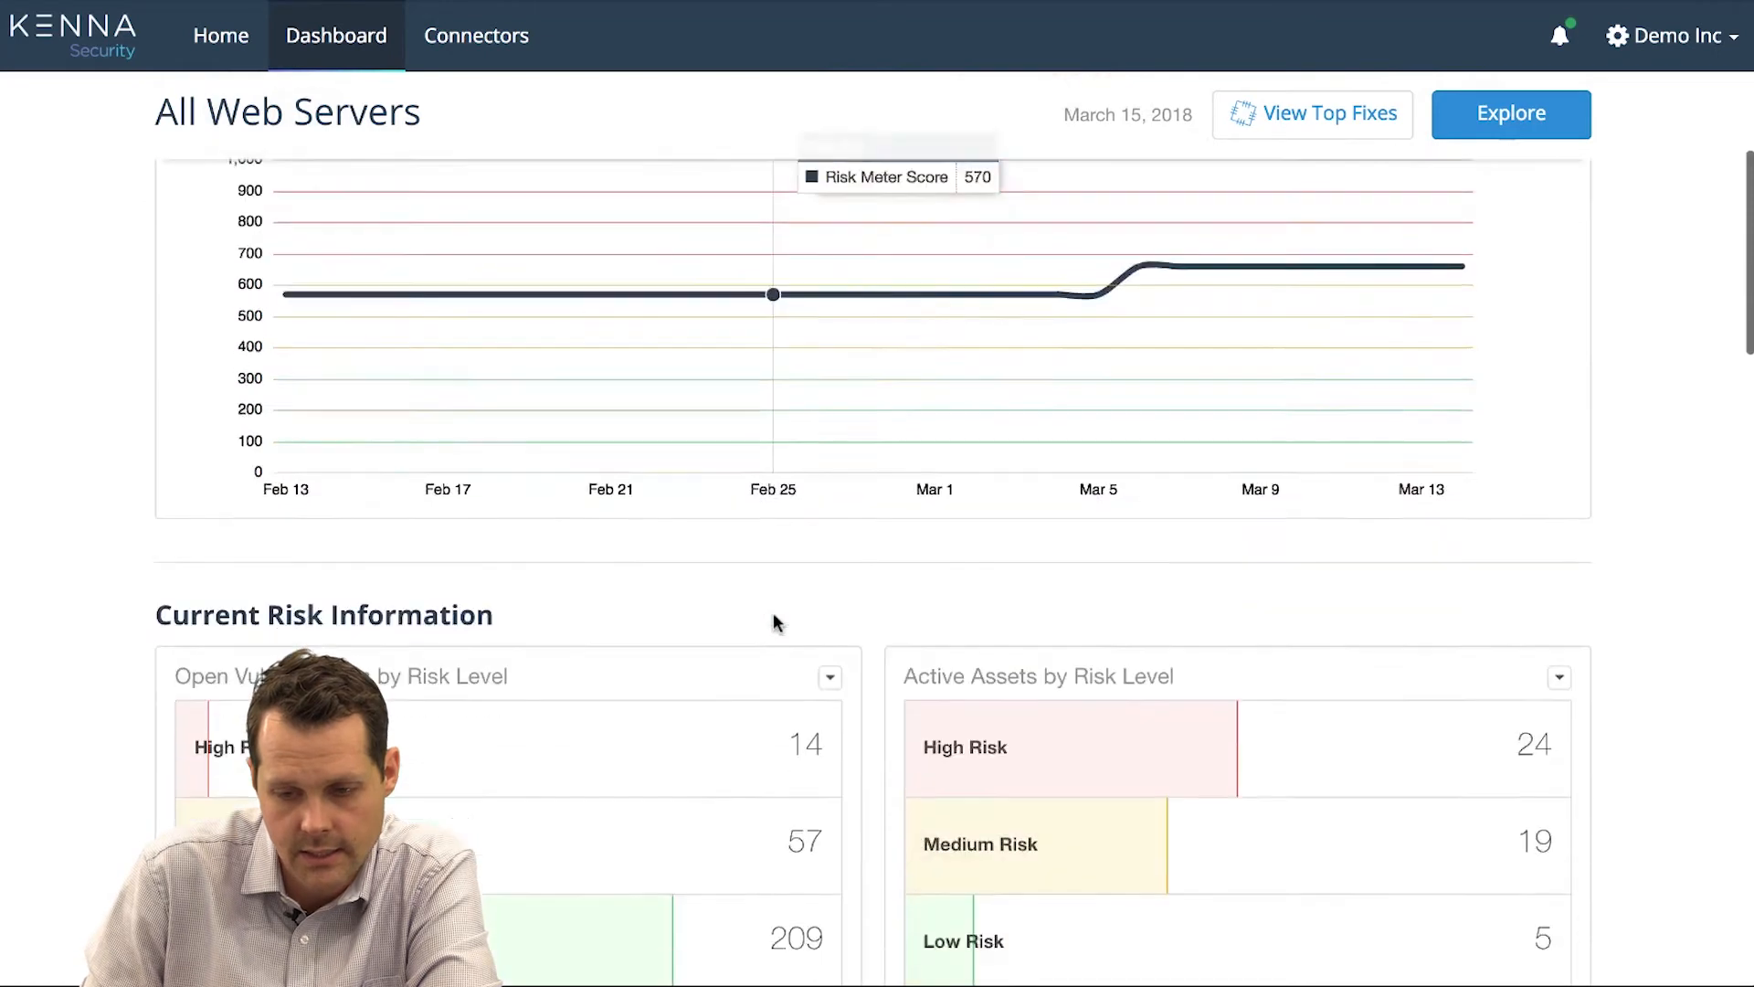
scroll(down, 3)
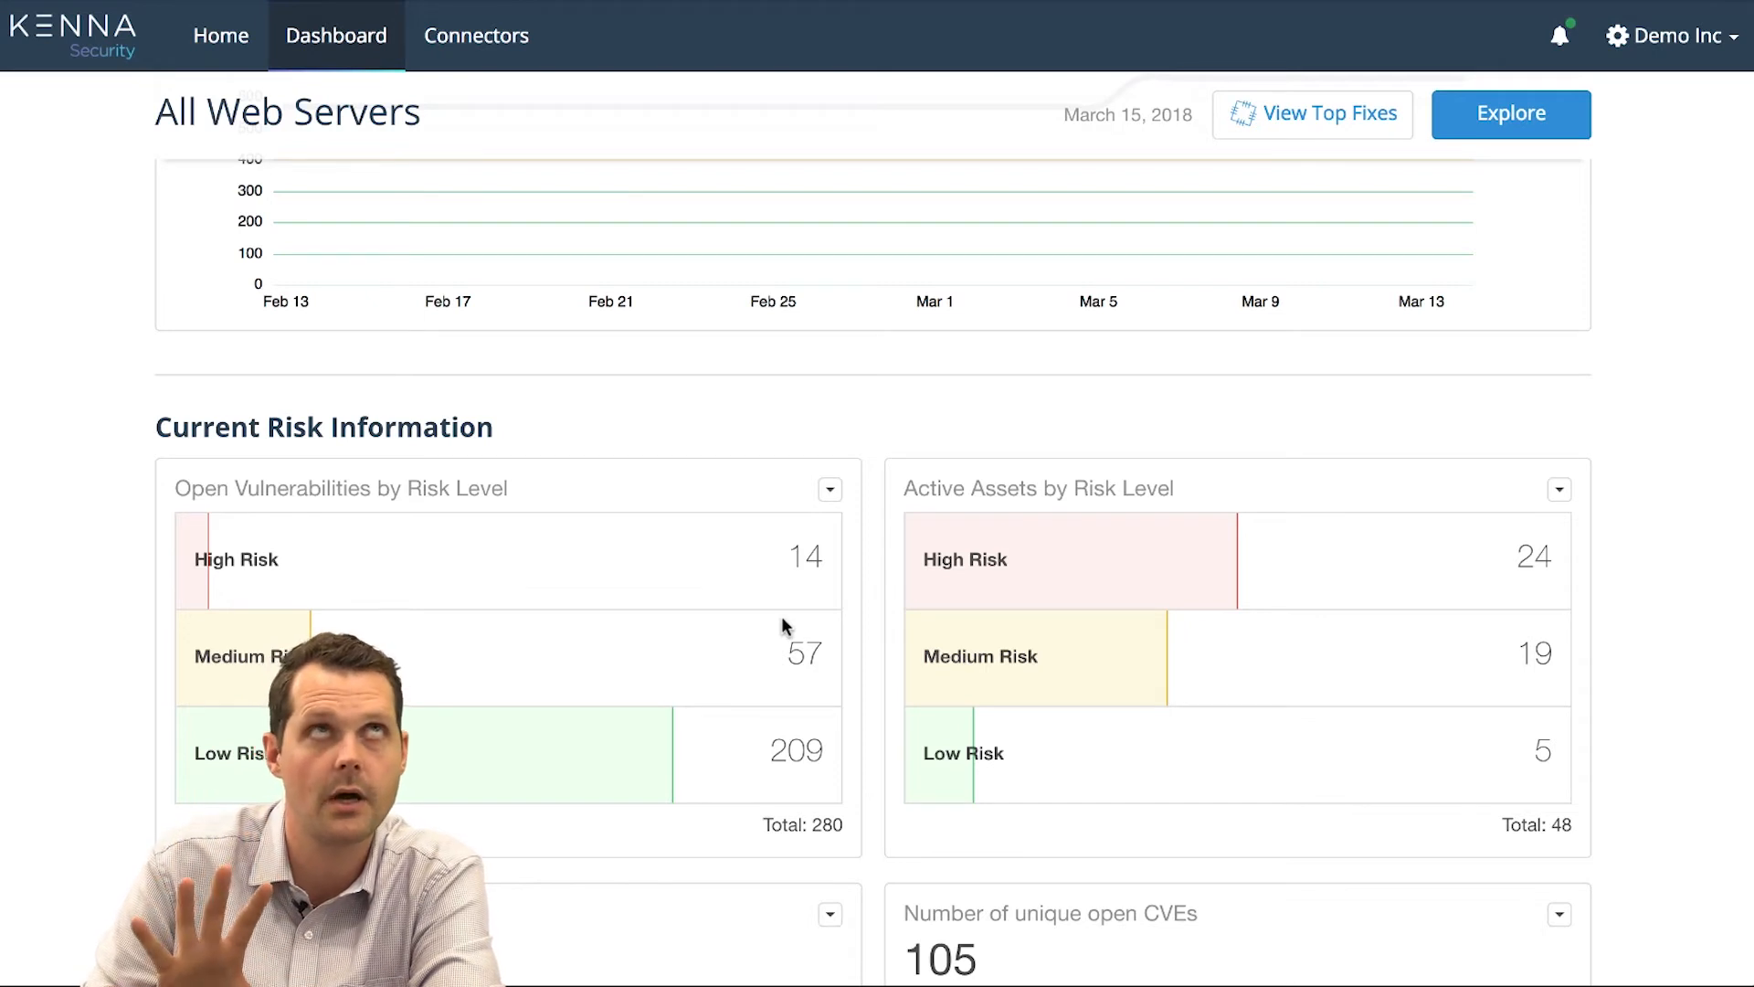
scroll(down, 3)
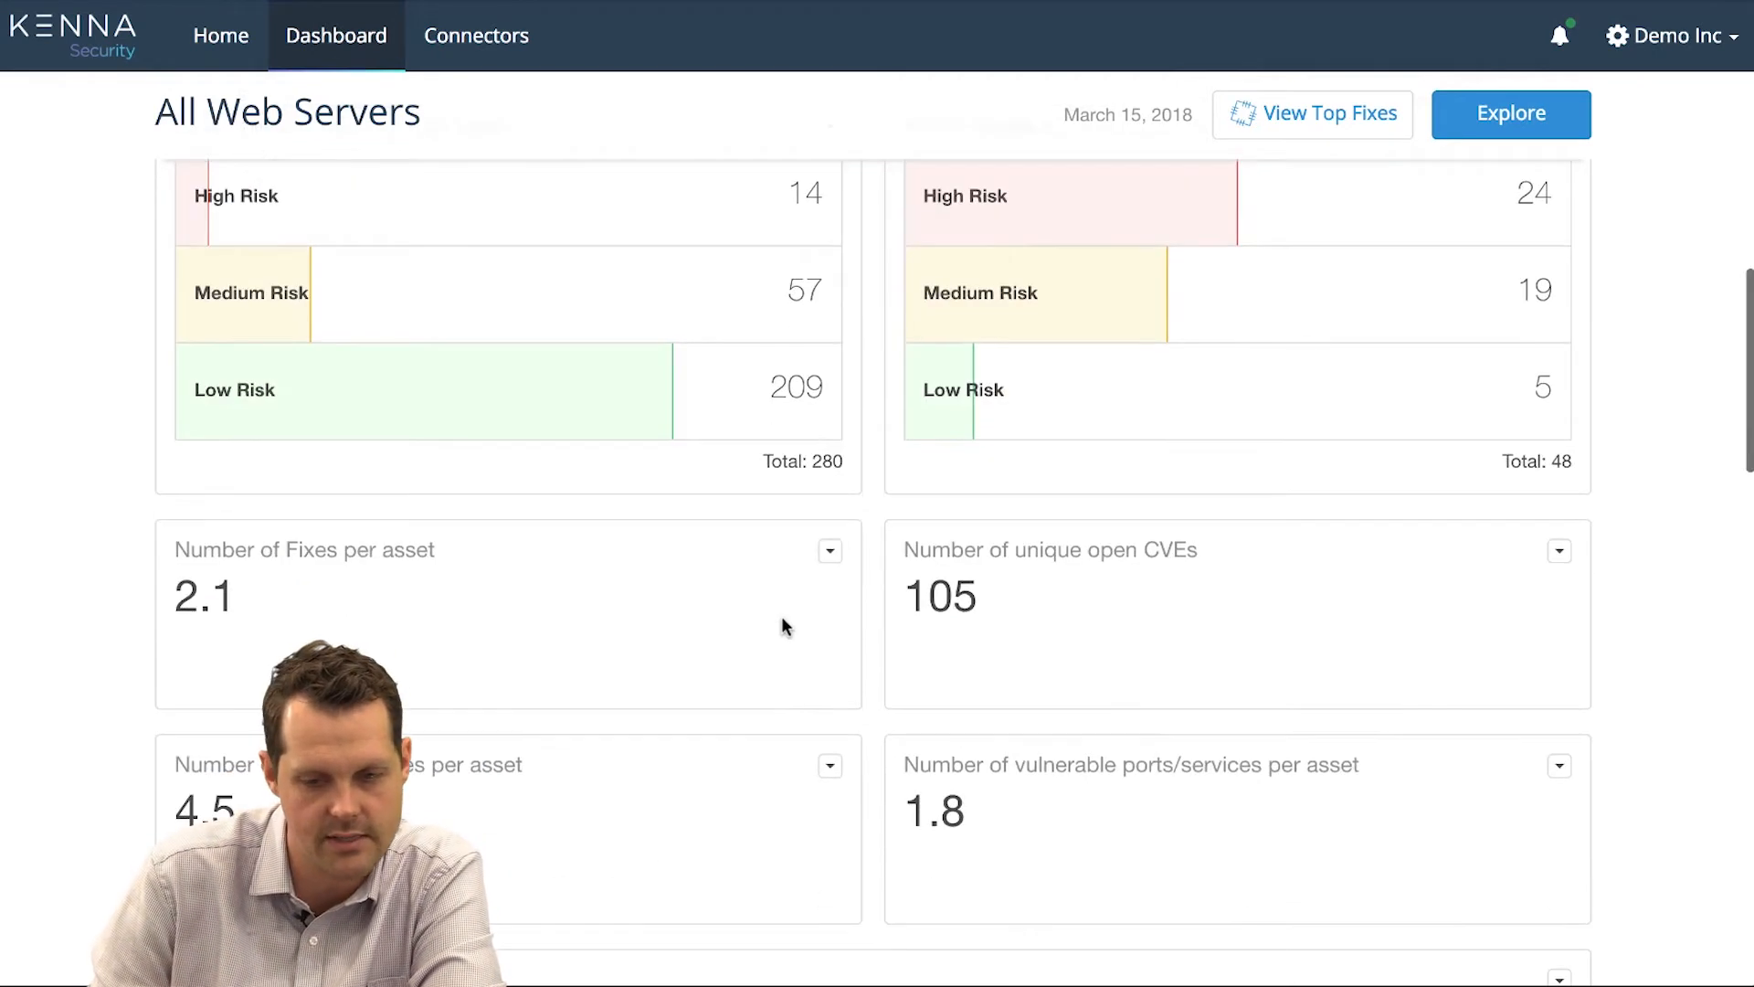
scroll(down, 3)
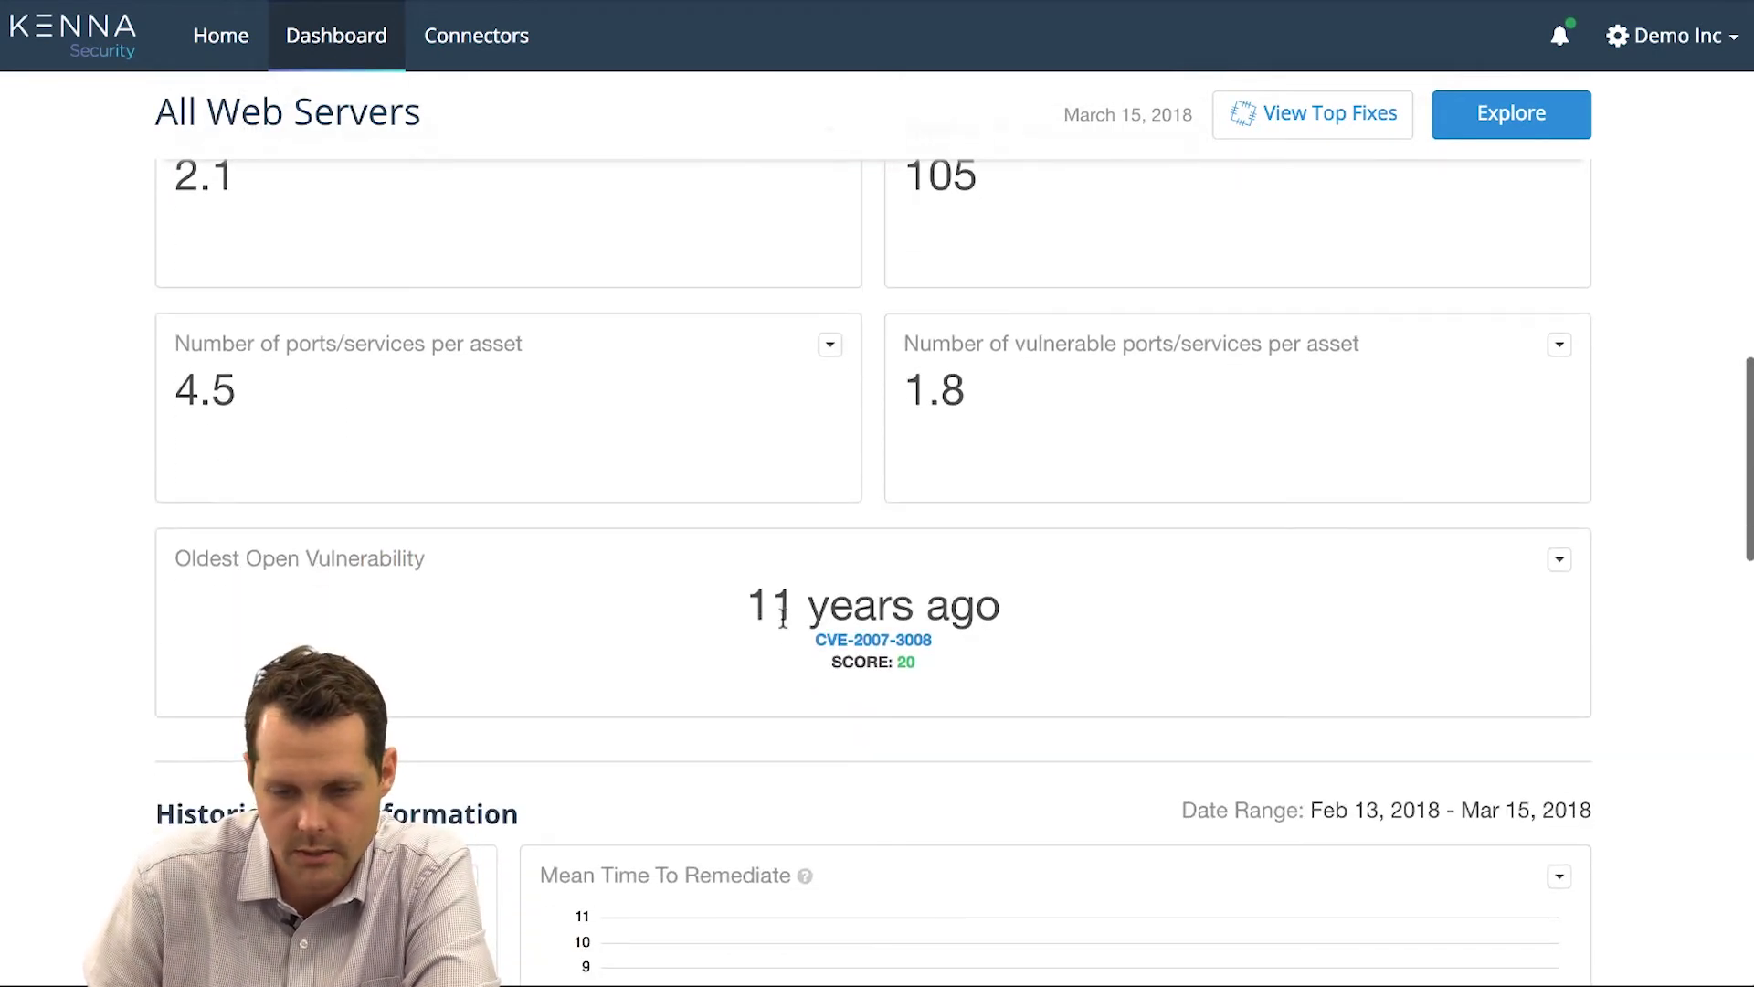
scroll(down, 3)
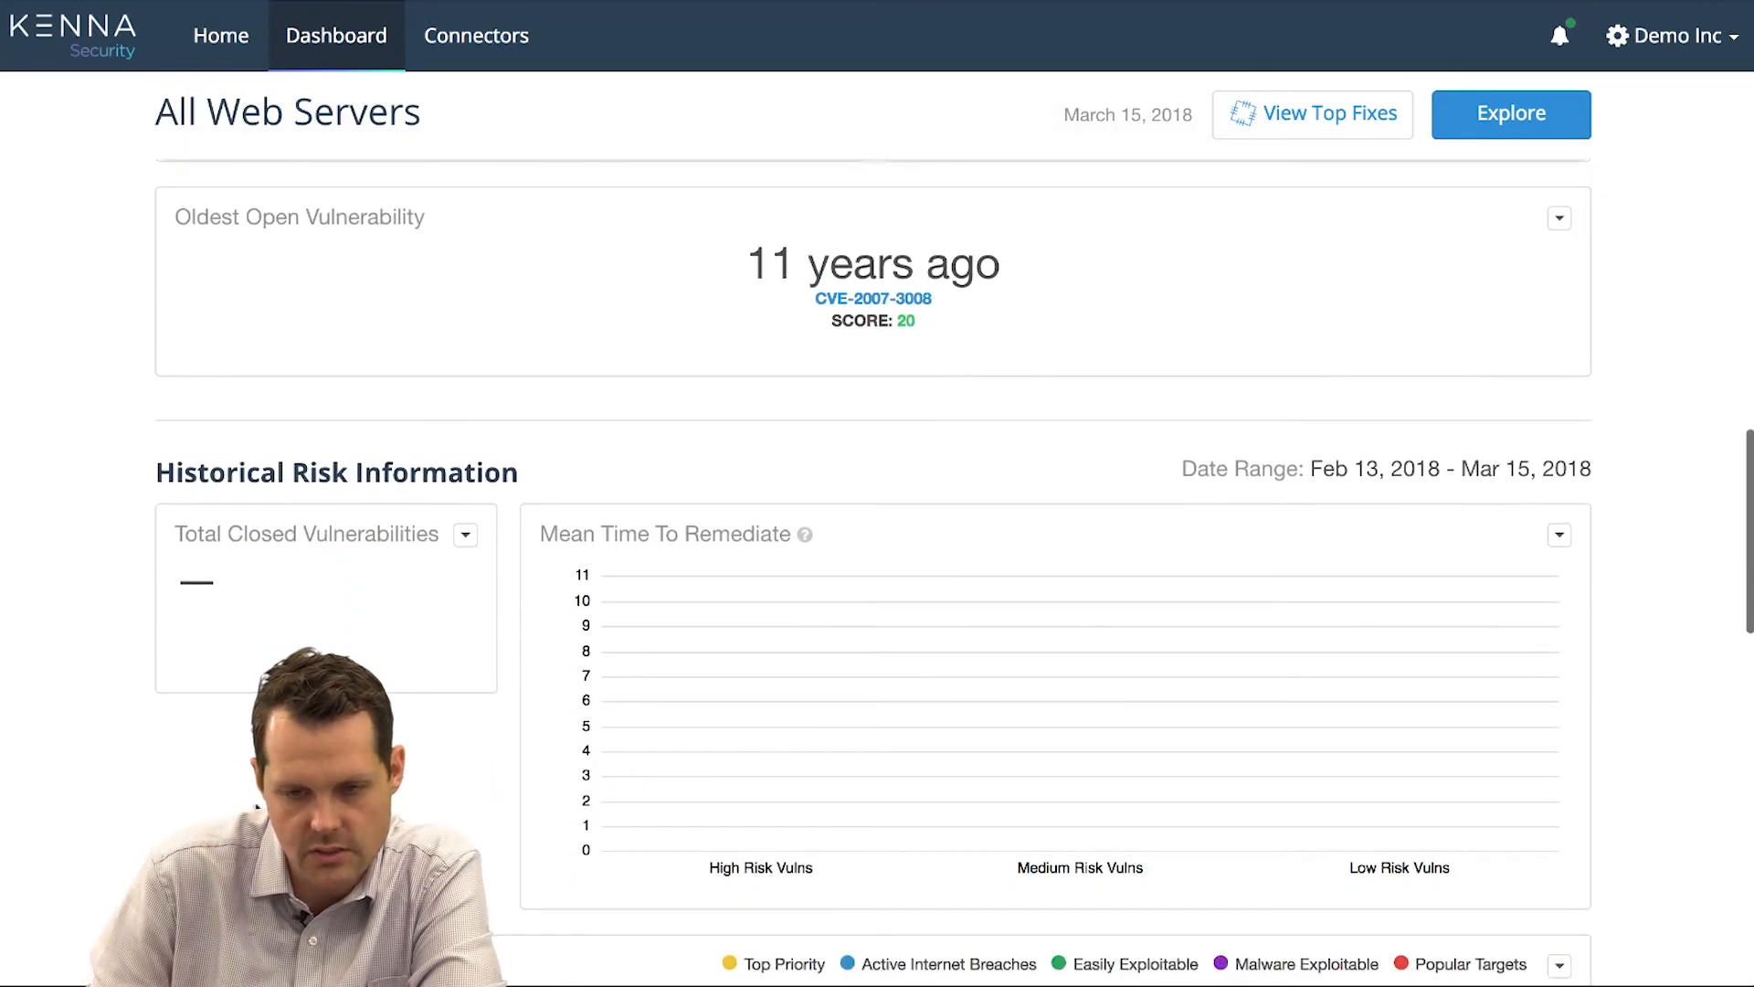
scroll(down, 3)
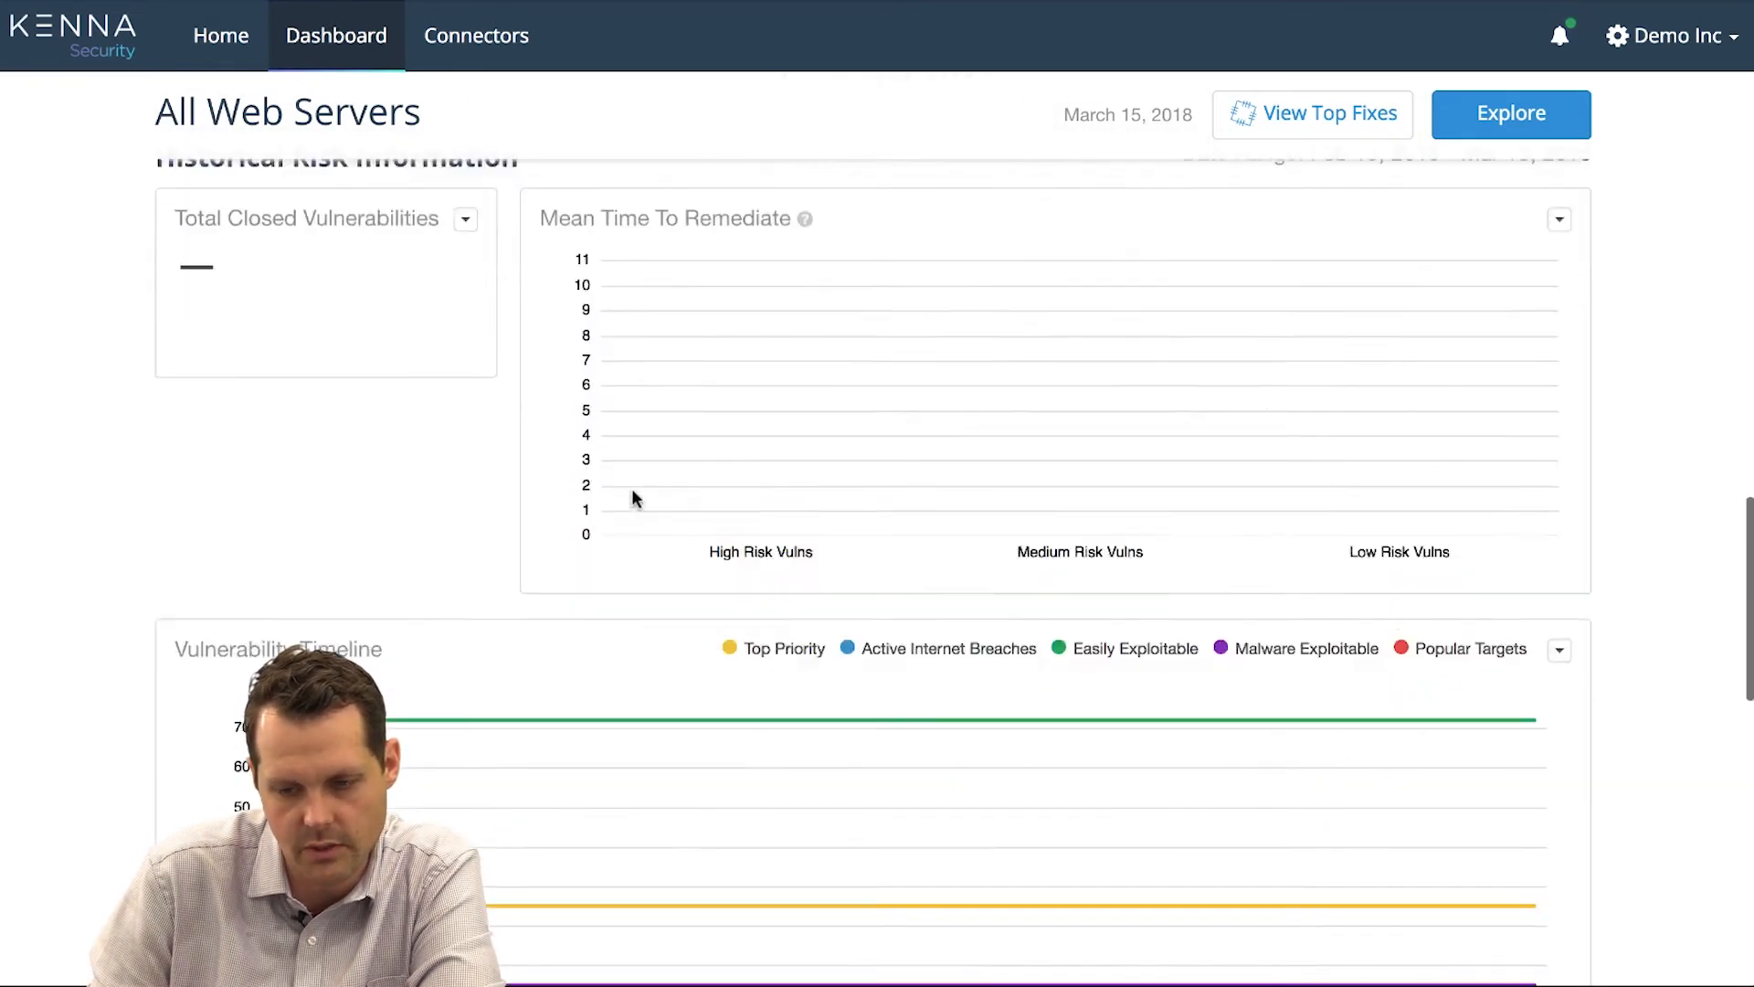
scroll(down, 3)
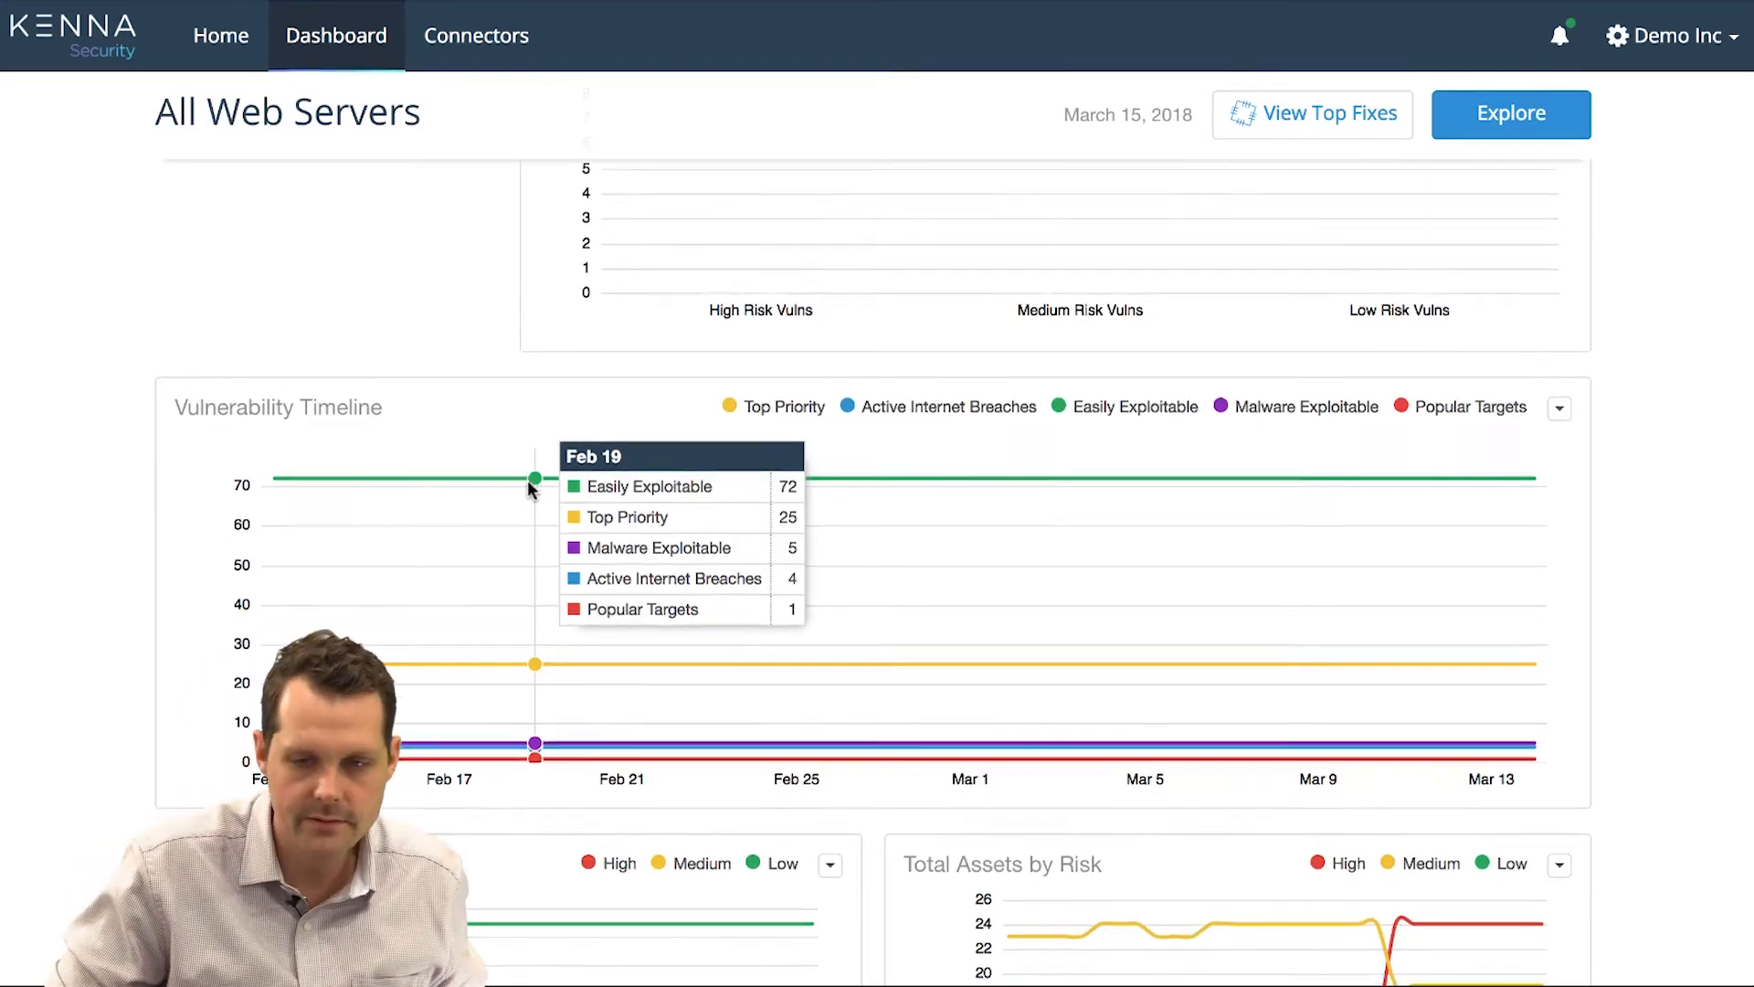
scroll(down, 3)
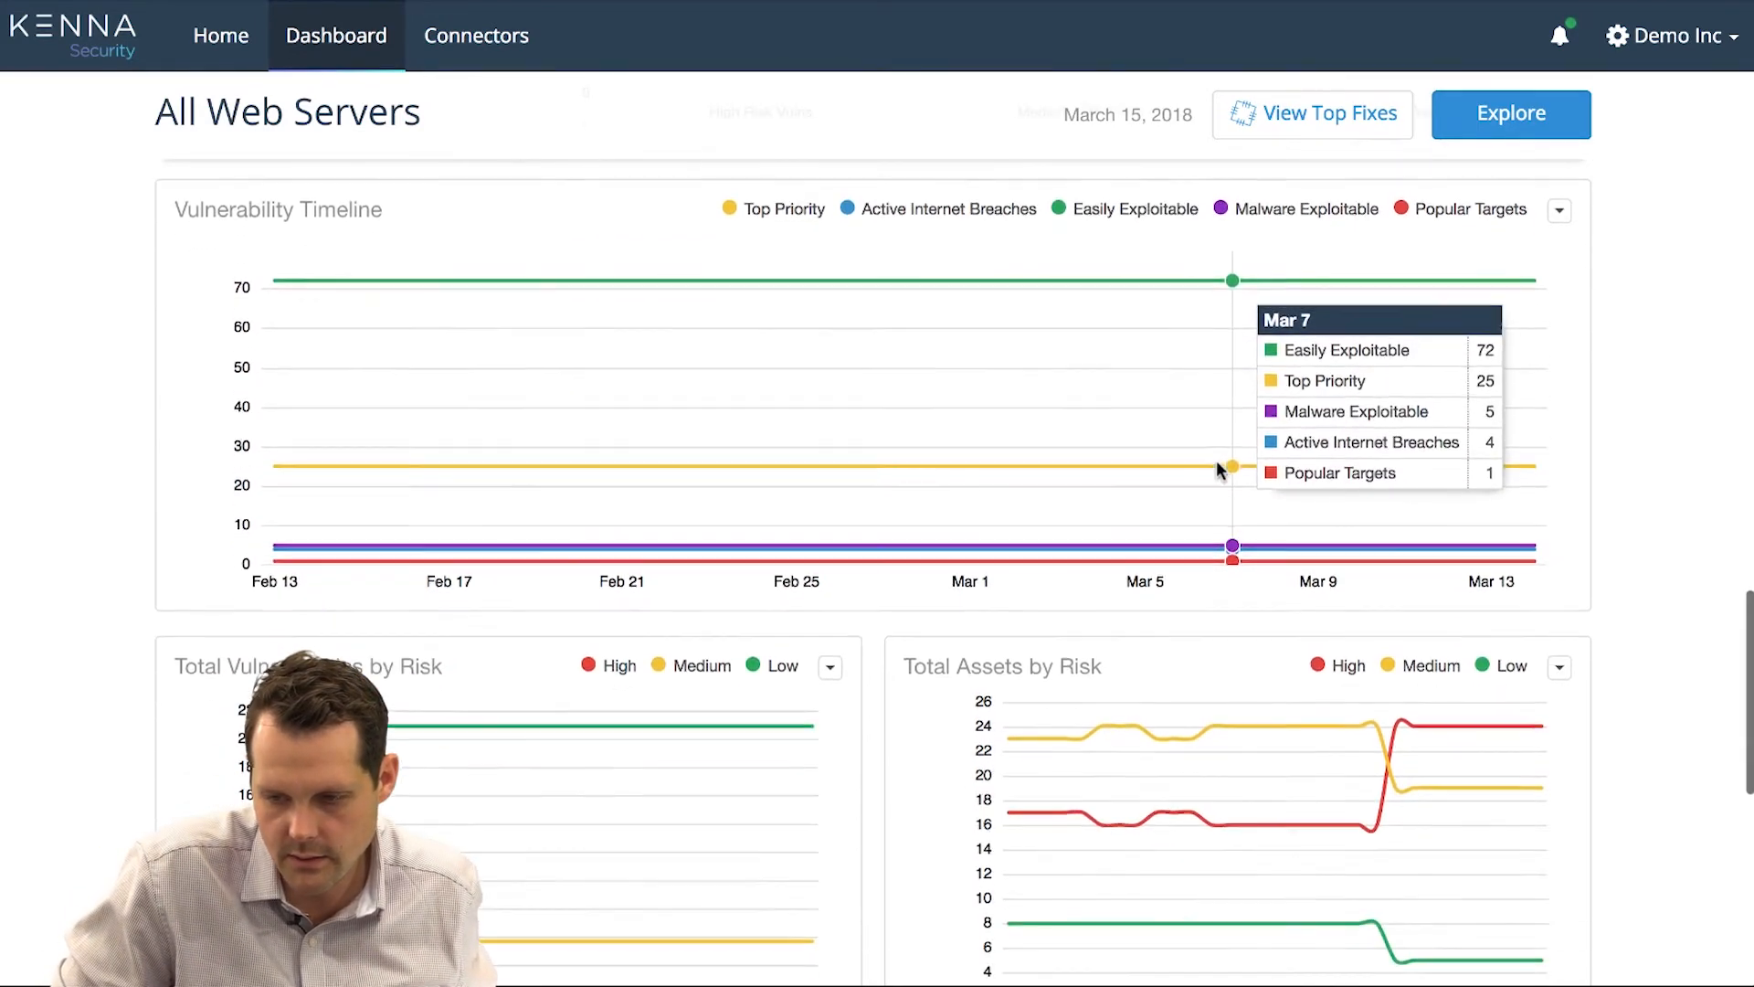
scroll(down, 3)
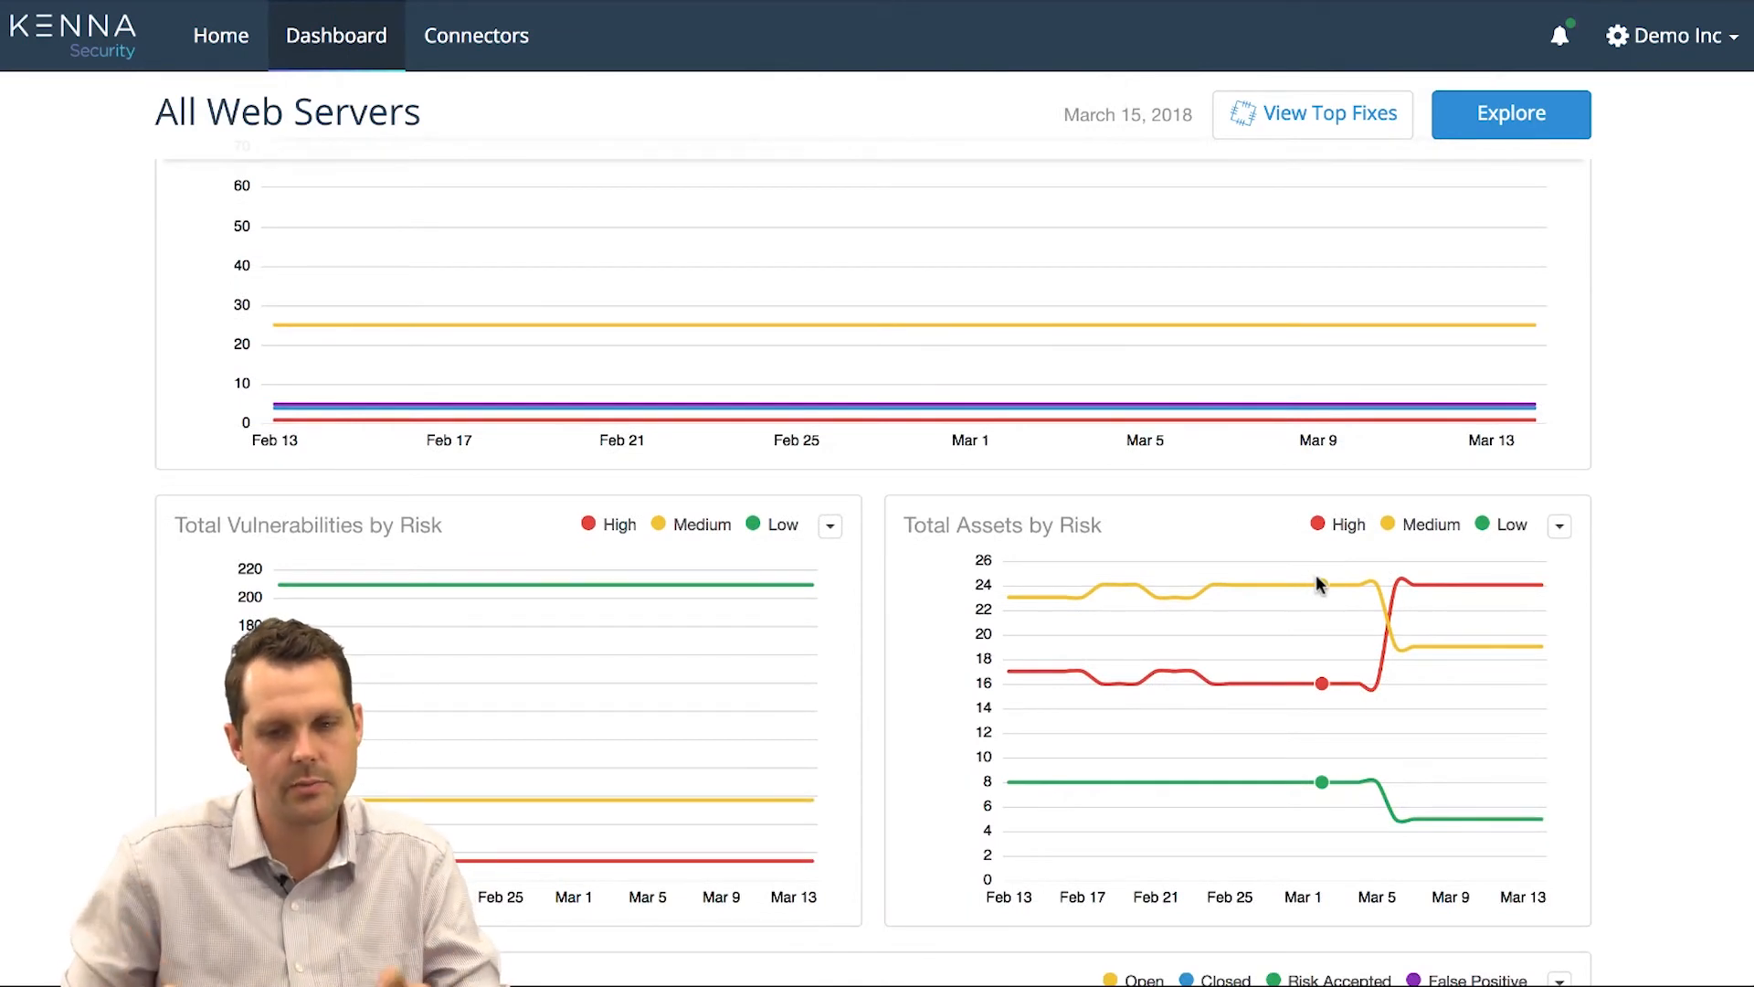